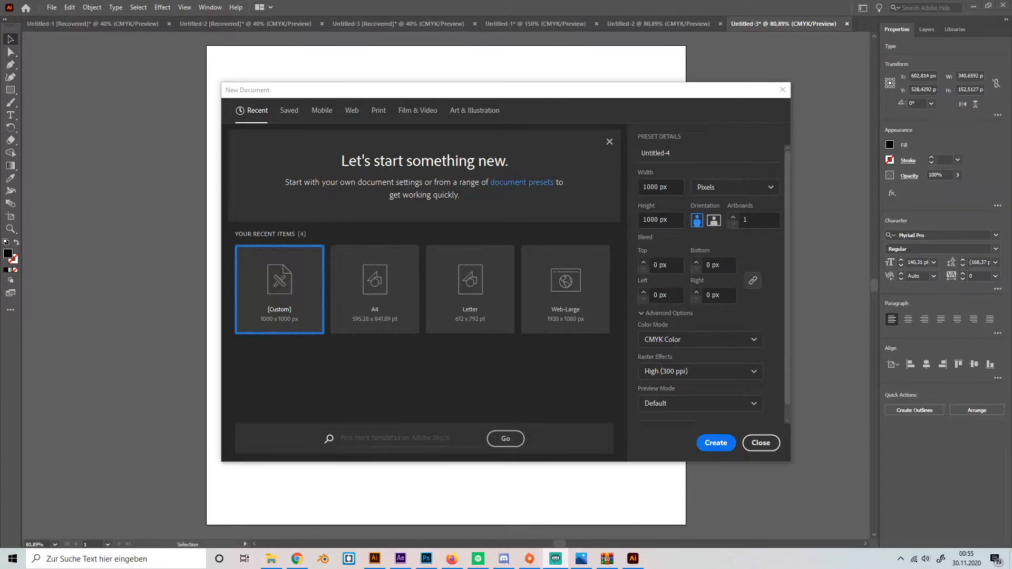
mouse_move(655, 432)
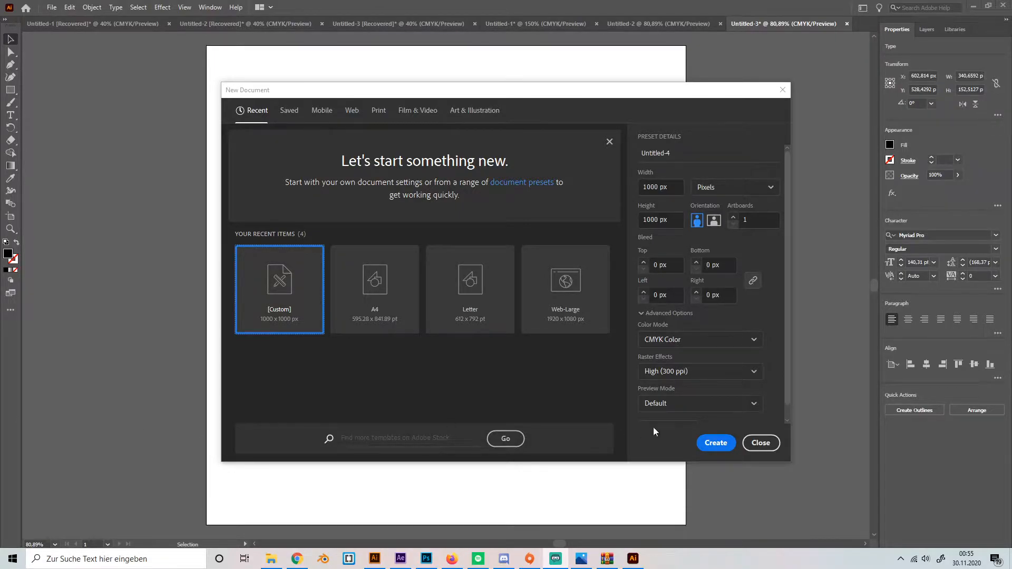
- Create a 1000×1000 px document, type ALIAS, and enlarge it to about 119 pt
click(715, 443)
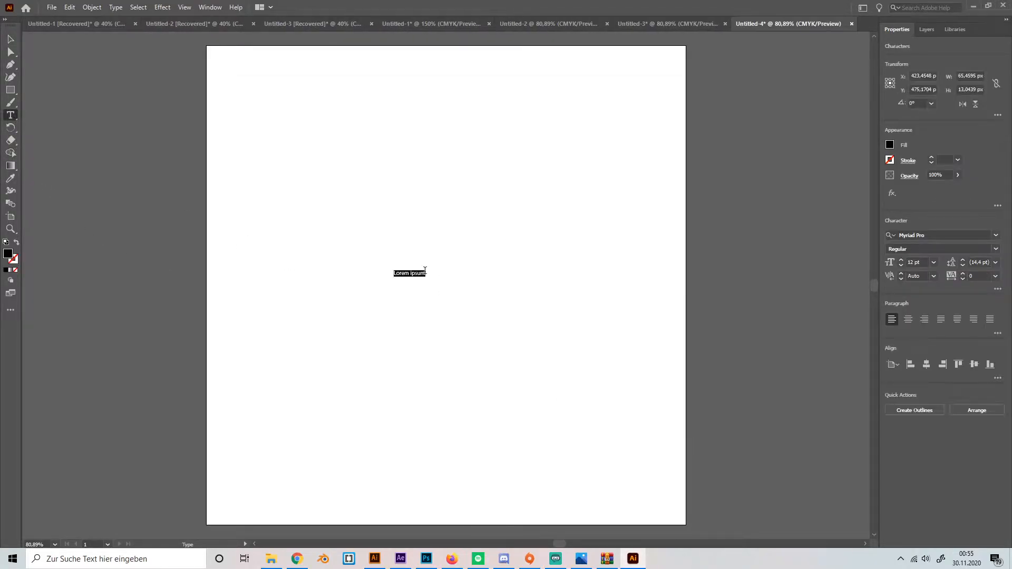
text(ALIAS)
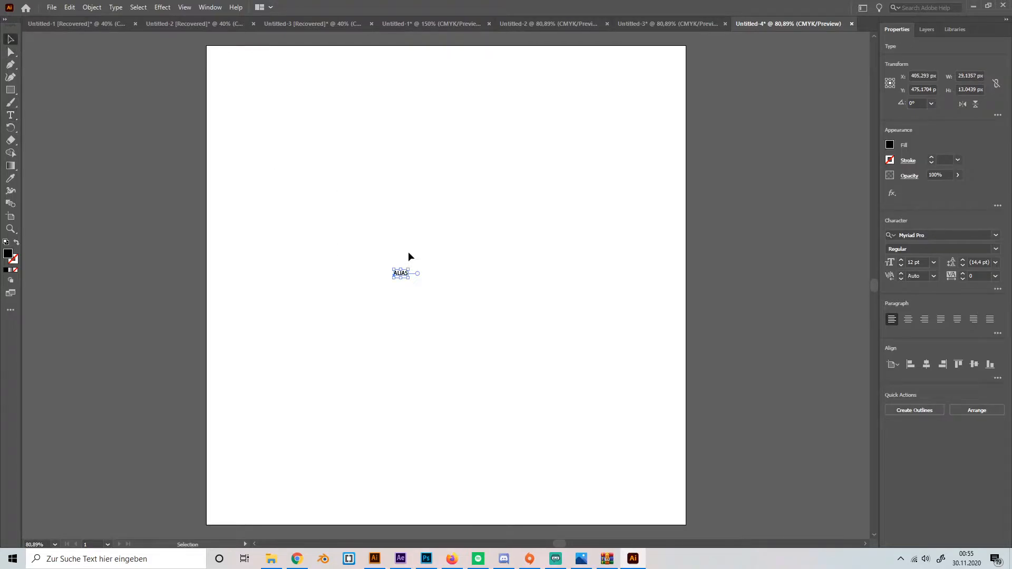
drag(417, 276, 488, 278)
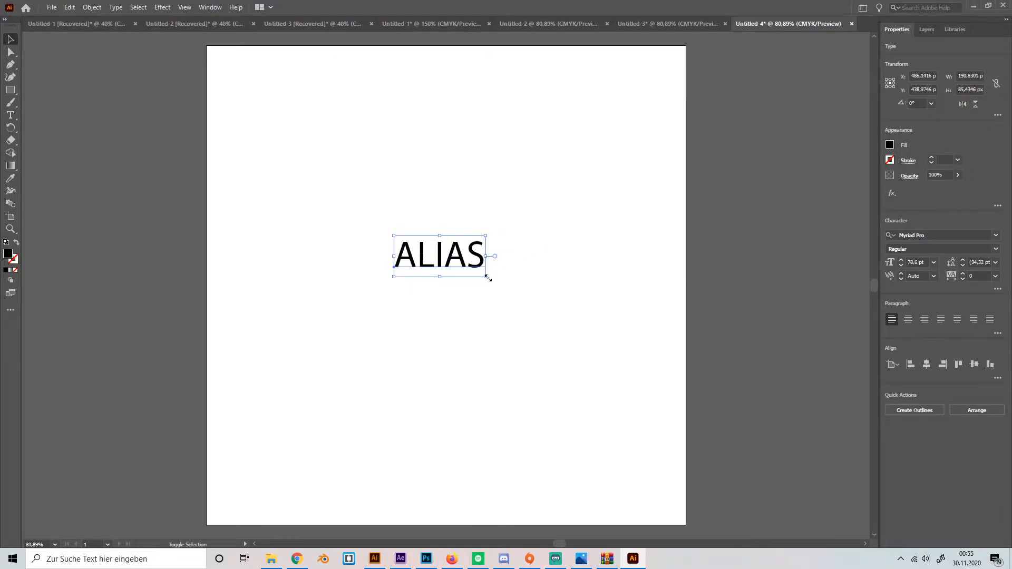
drag(487, 276, 539, 293)
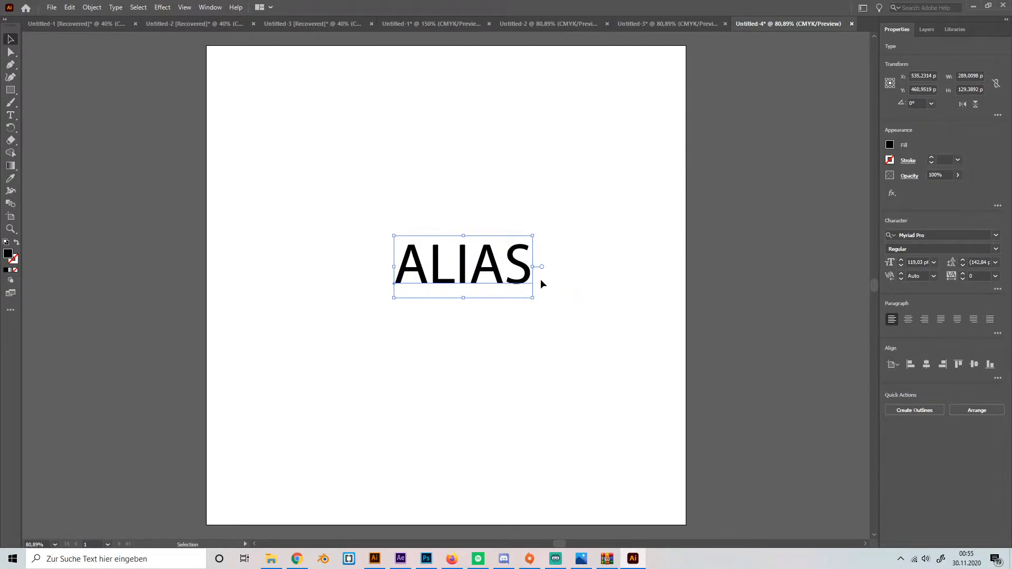
- View the free 'Long Shot' font result on dafont.com in Firefox, then return to Illustrator
click(452, 559)
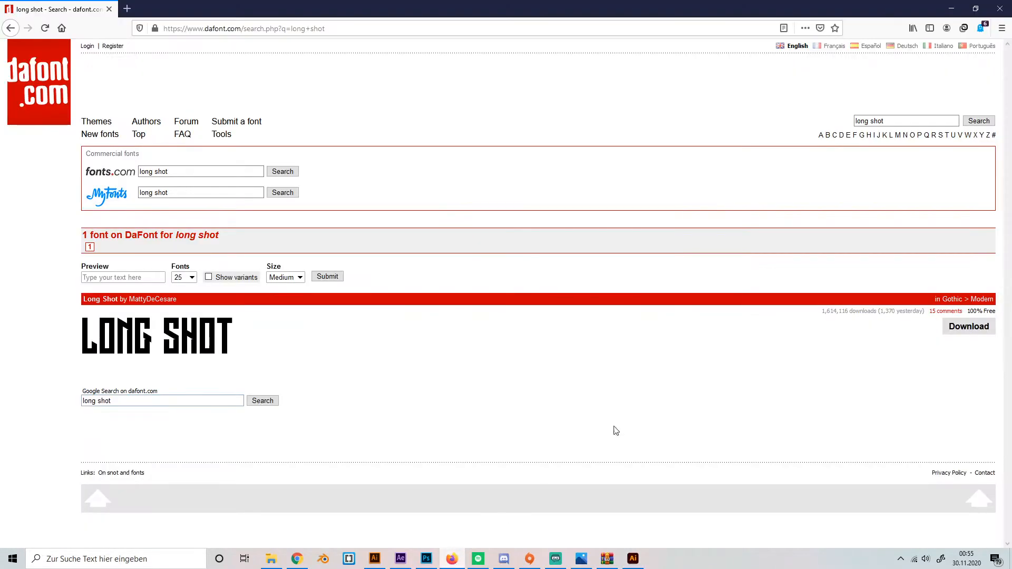
mouse_move(165, 323)
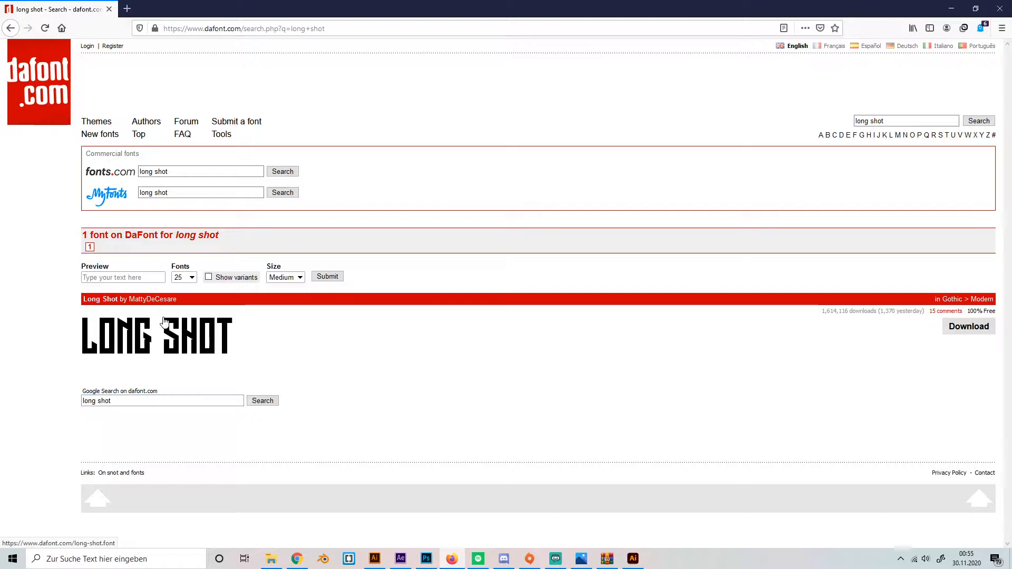
mouse_move(973, 317)
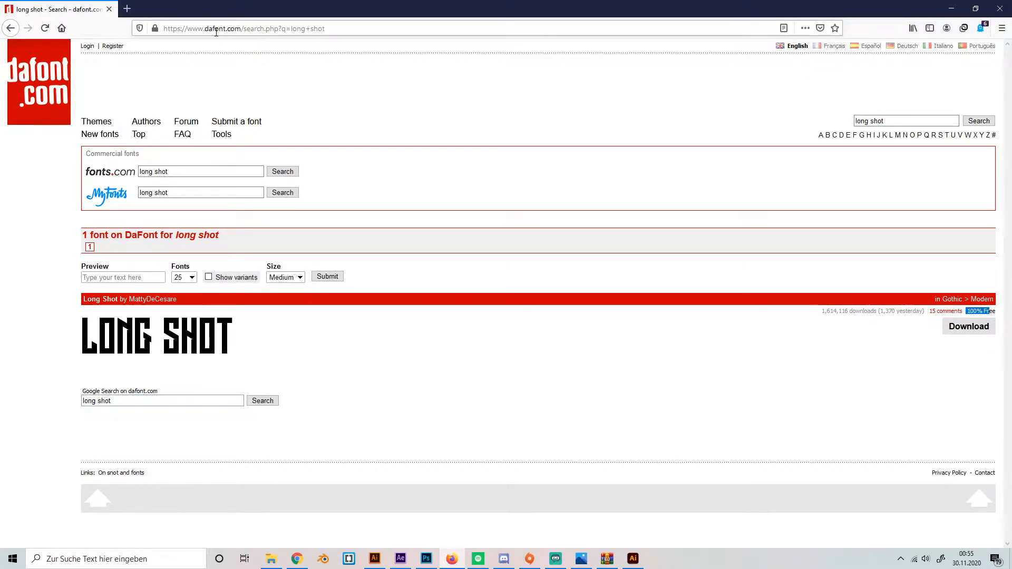
click(632, 558)
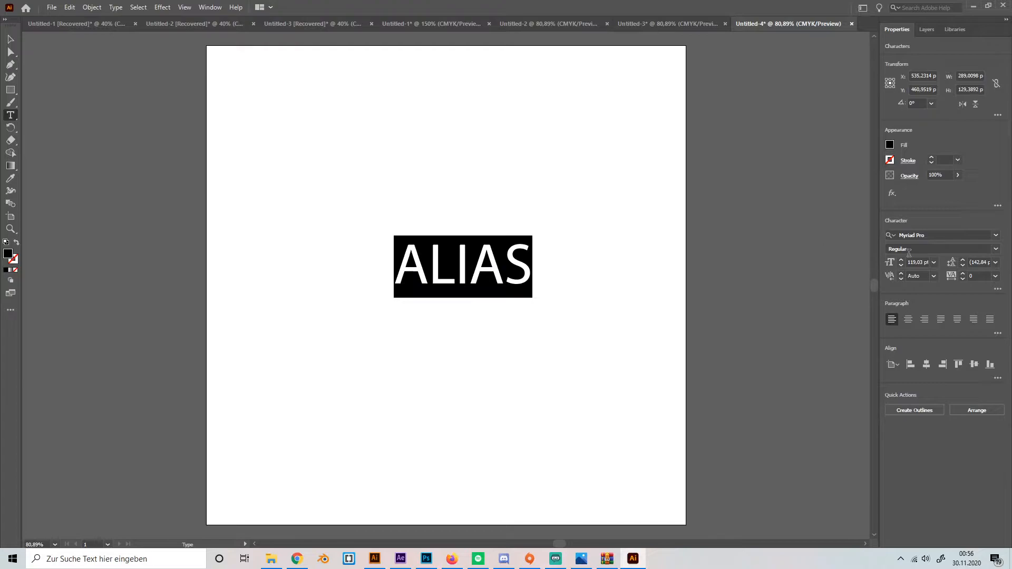
- Apply the Long Shot font to ALIAS and enter a 135 pt font size
text(lon)
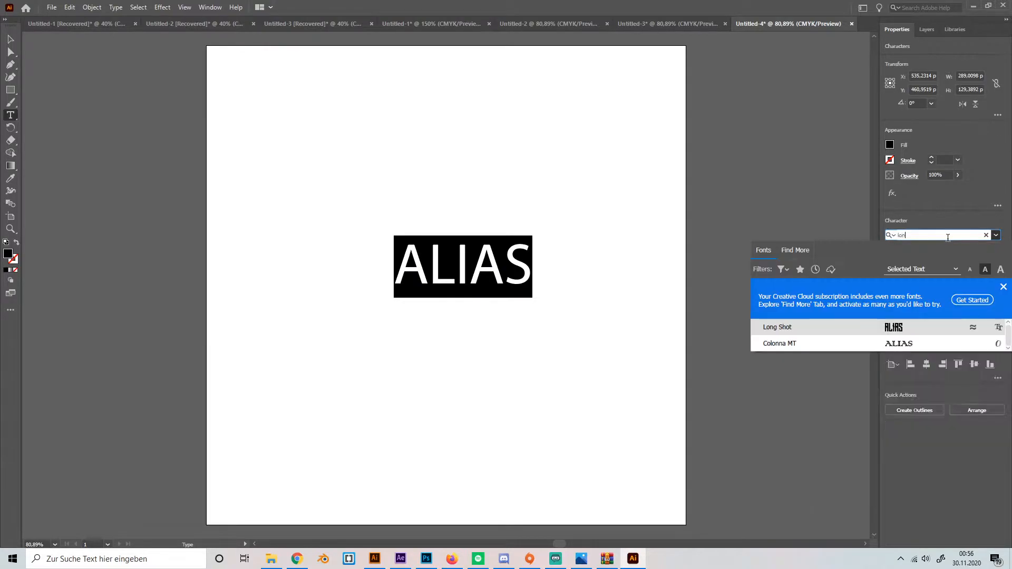
click(777, 327)
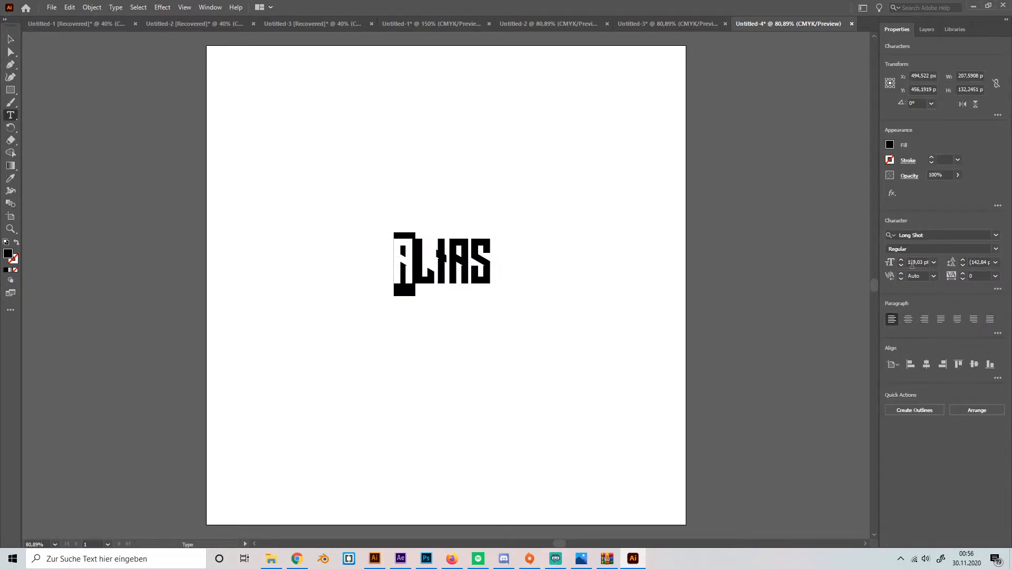
click(933, 262)
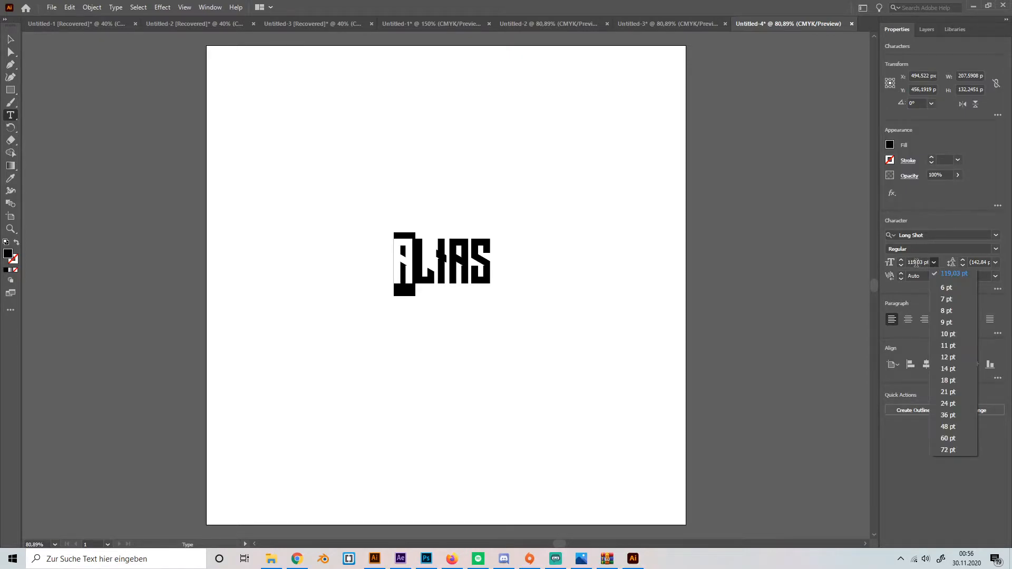
click(933, 262)
text(140)
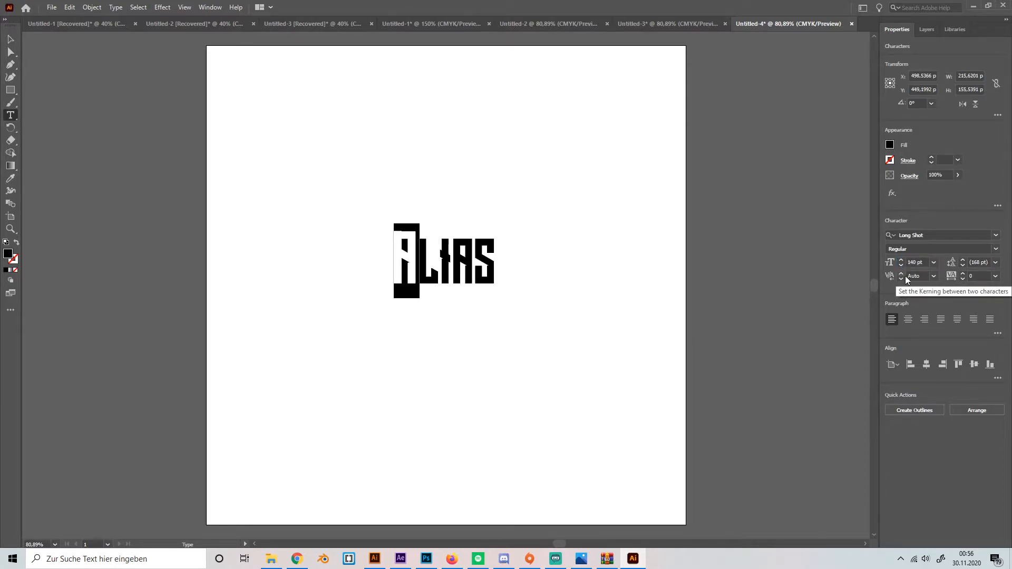
click(915, 263)
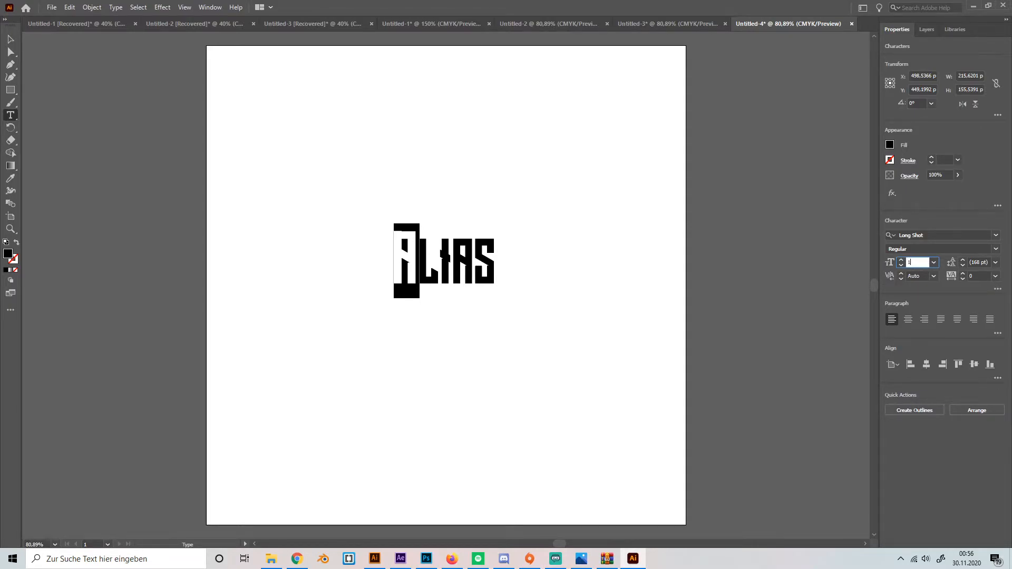
text(135 pt)
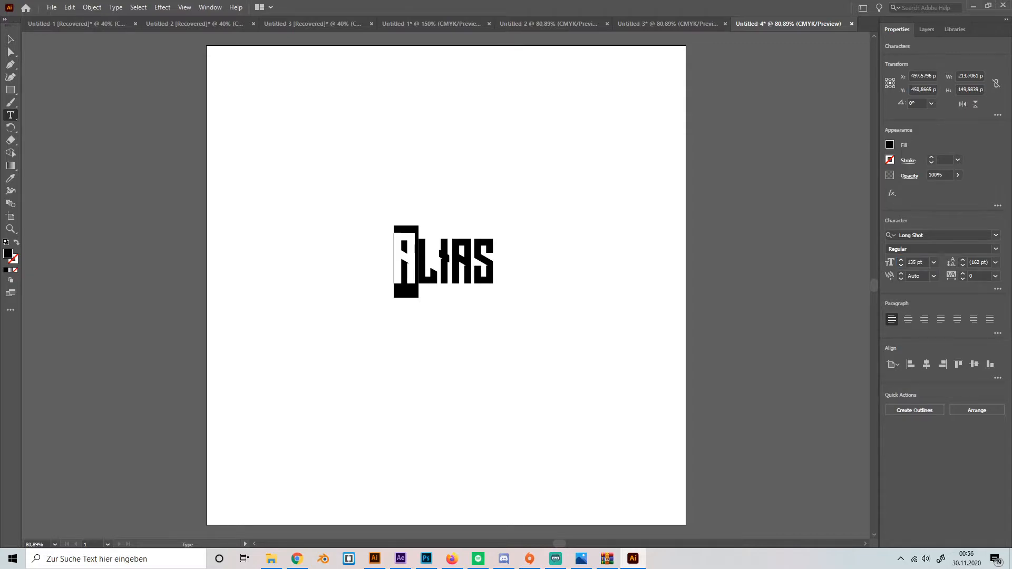
click(900, 265)
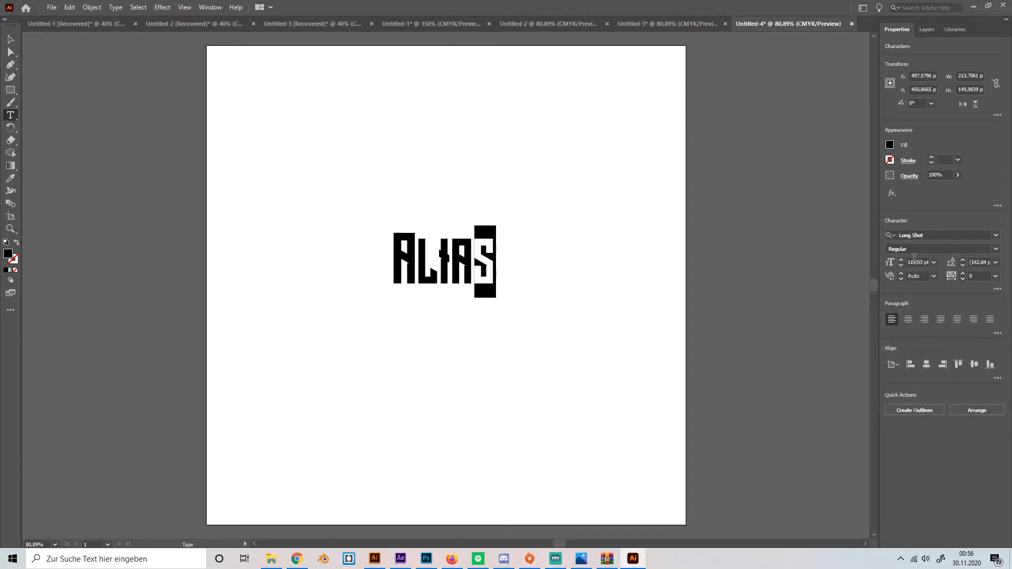
click(917, 263)
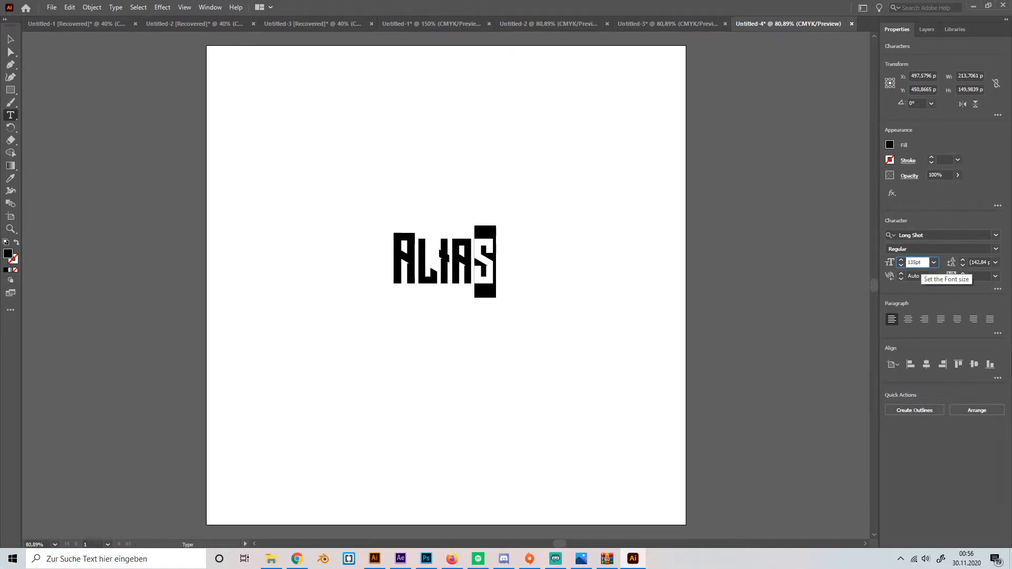
- Expand the 135 pt ALIAS text into grouped outline shapes and nudge it slightly down
click(8, 39)
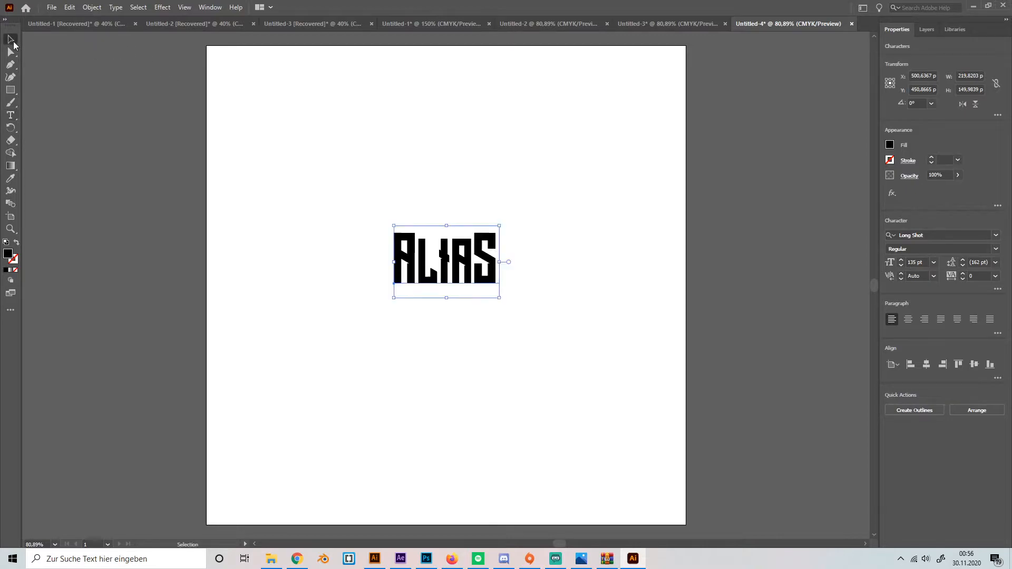
click(91, 8)
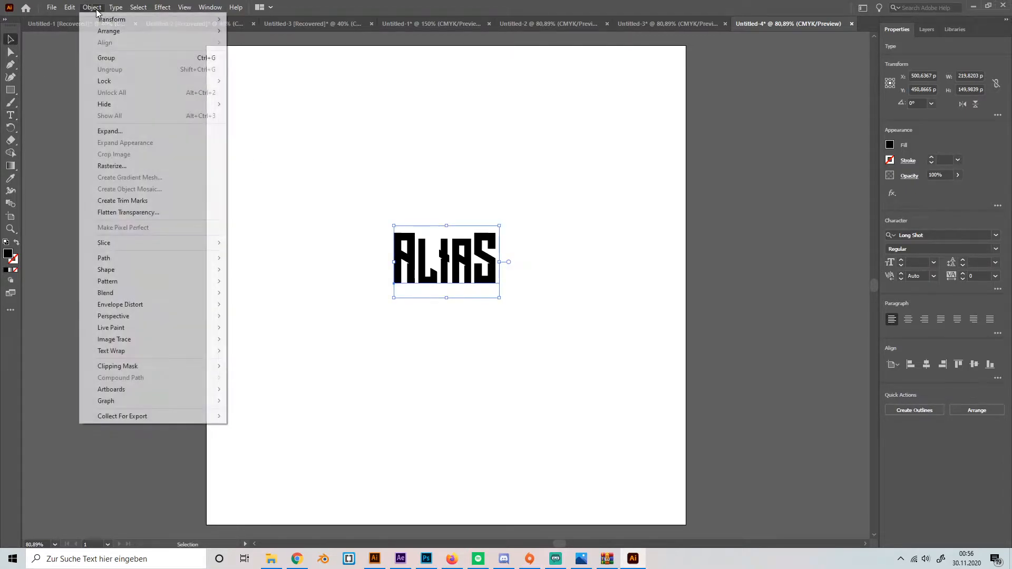
click(109, 131)
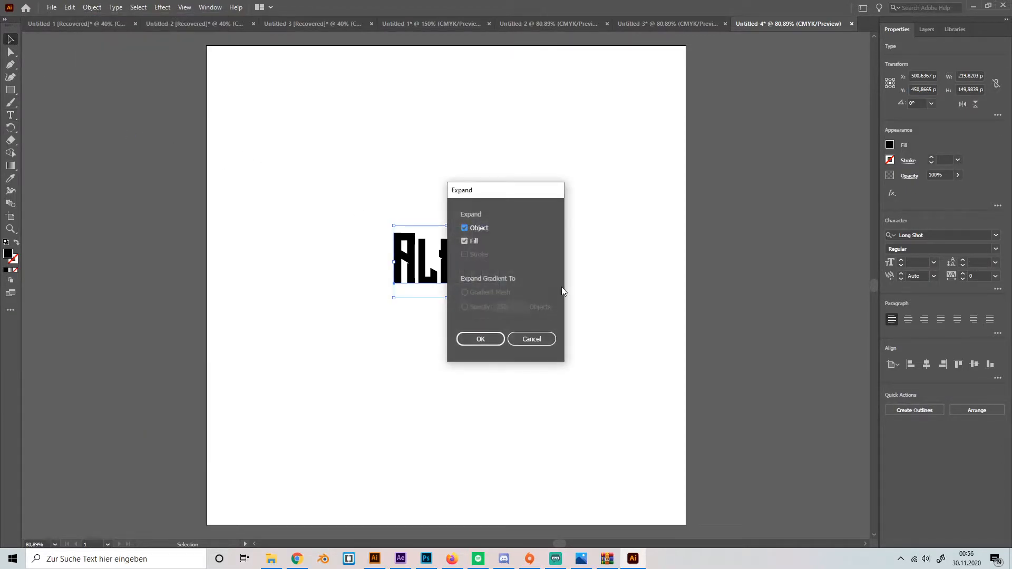
click(480, 339)
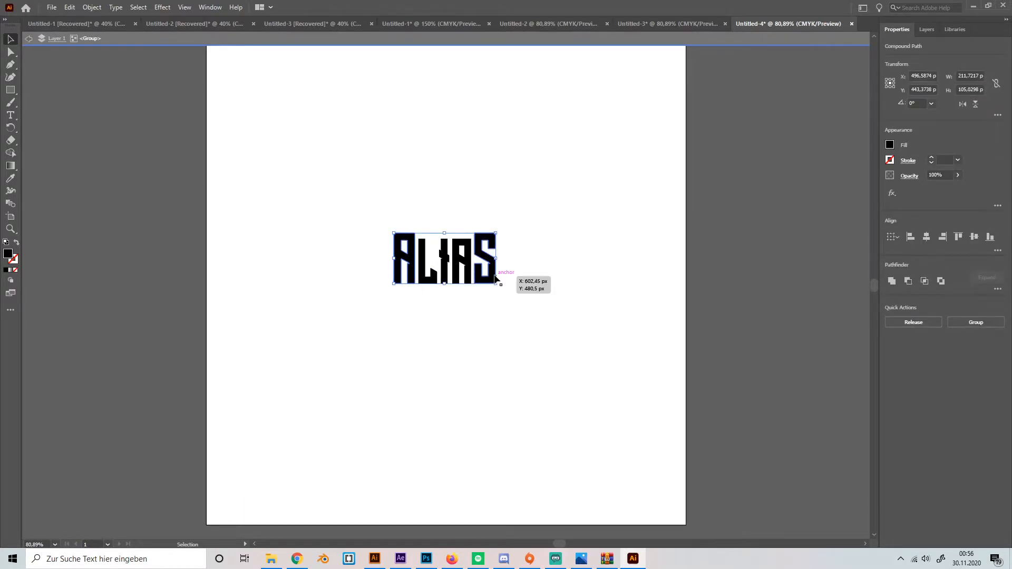
drag(444, 258, 444, 266)
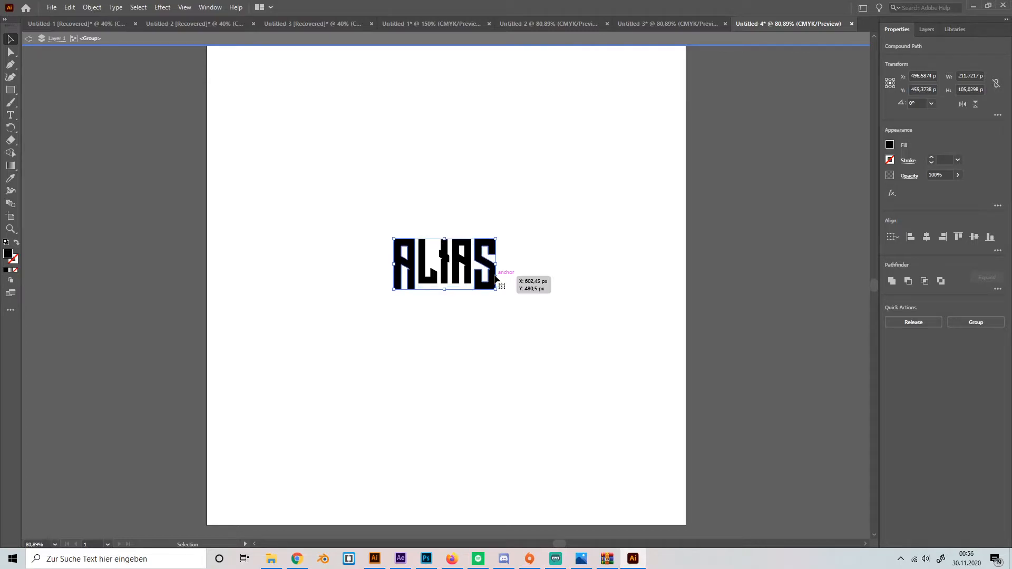
click(540, 266)
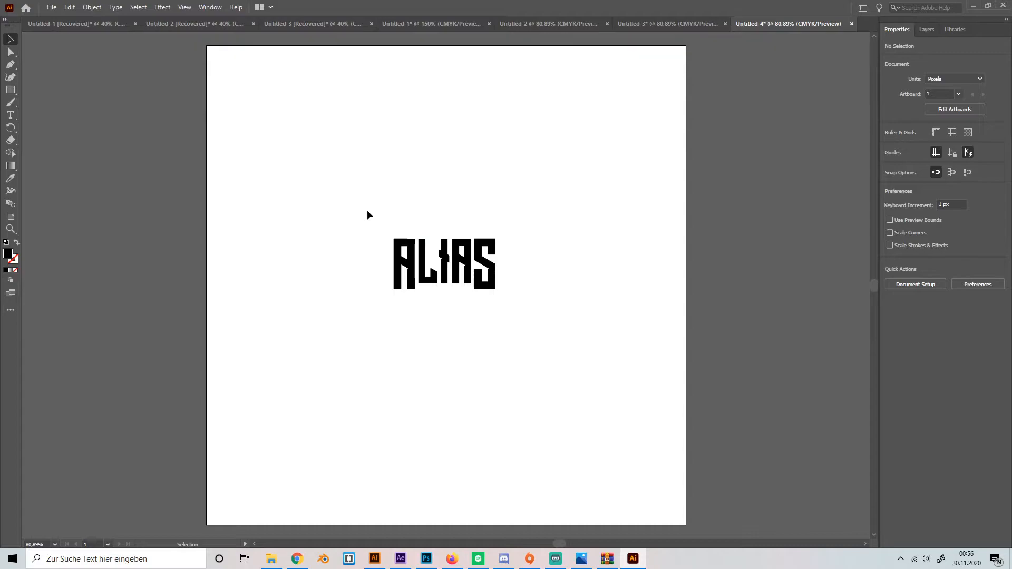
right_click(465, 284)
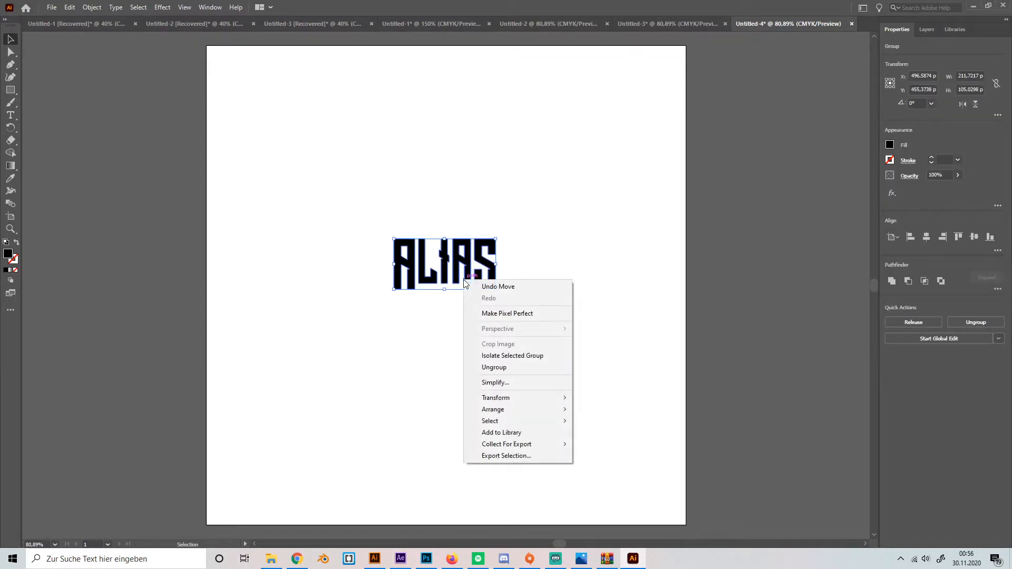
mouse_move(550, 386)
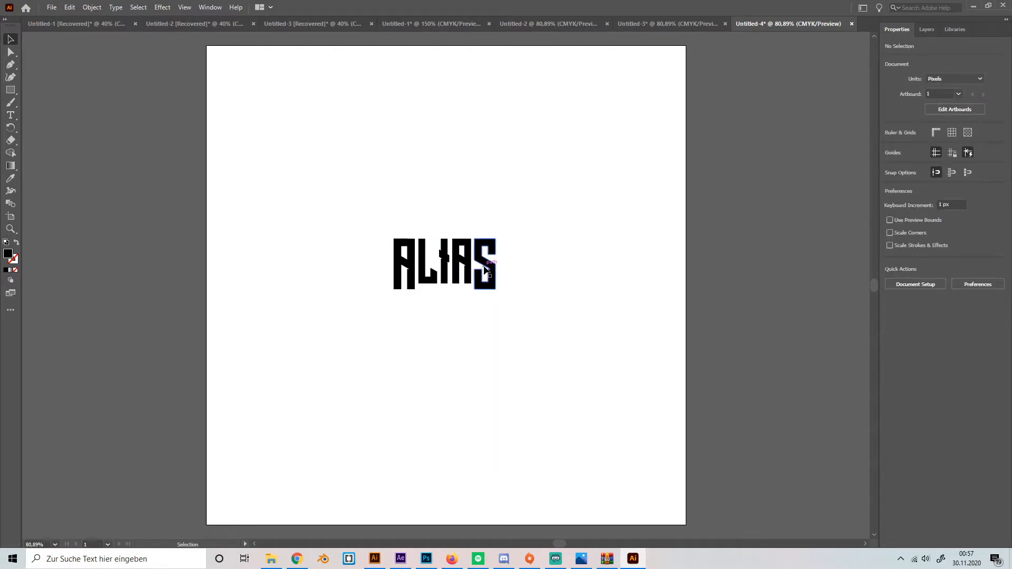
- Apply the Arc Lower warp effect to the ALIAS group
click(485, 269)
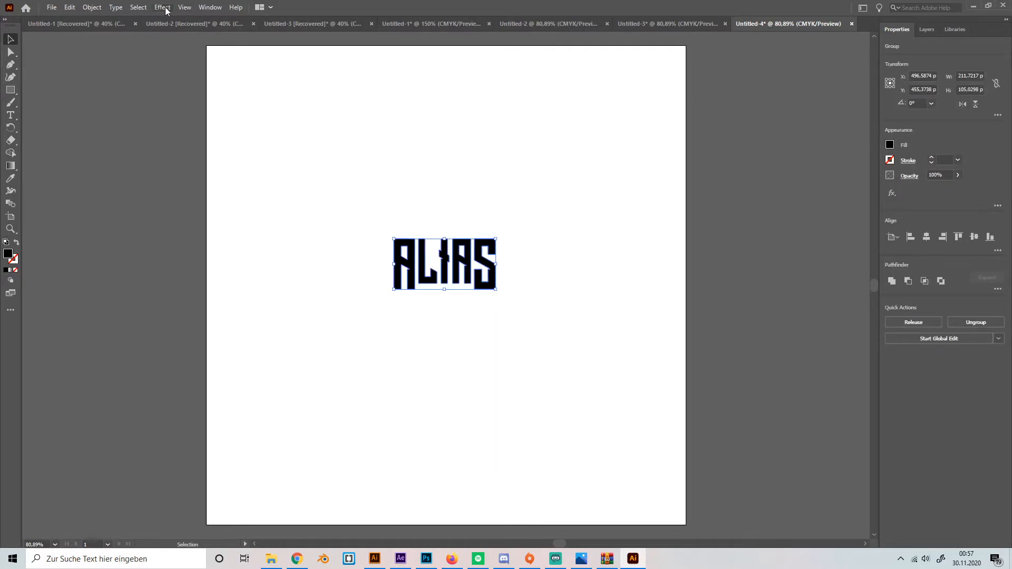
click(162, 7)
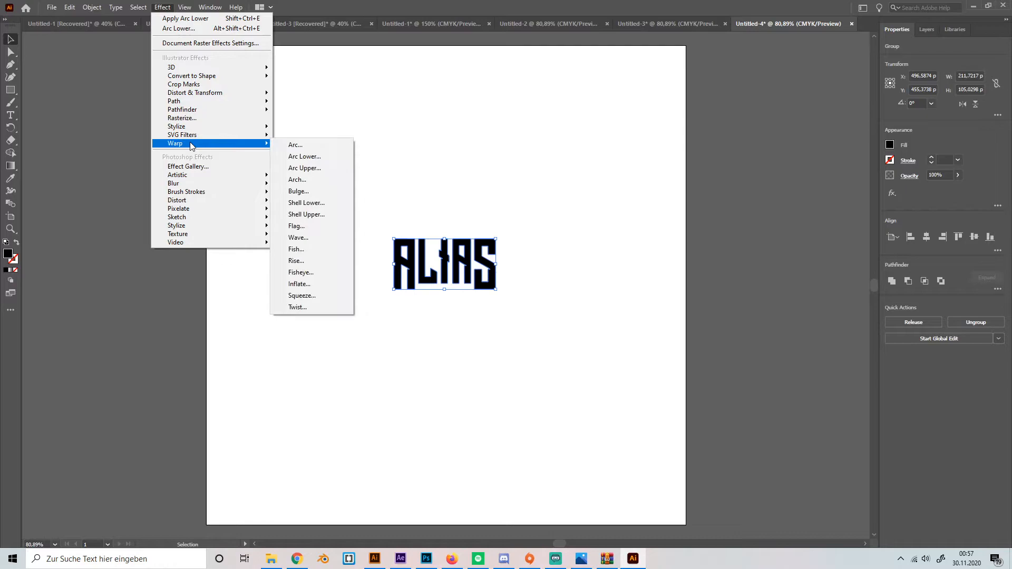
click(305, 156)
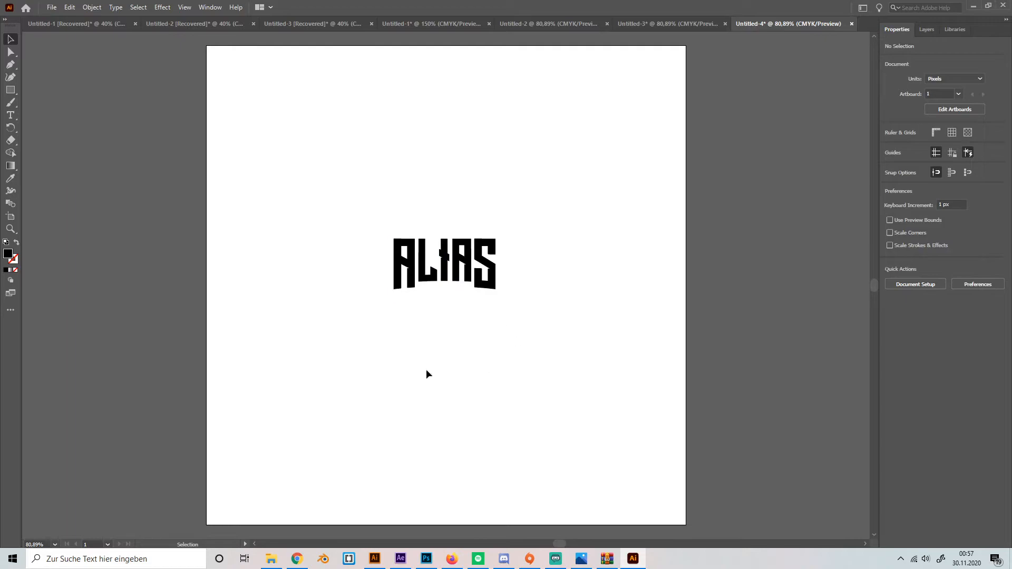
mouse_move(519, 306)
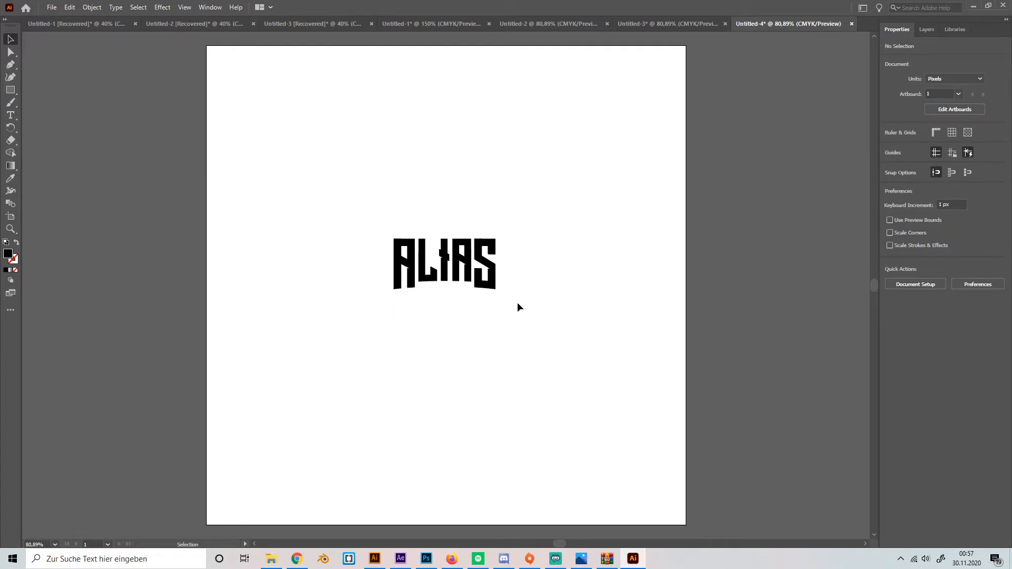
- Expand the warp appearance into permanent letter shapes and reselect them
click(98, 7)
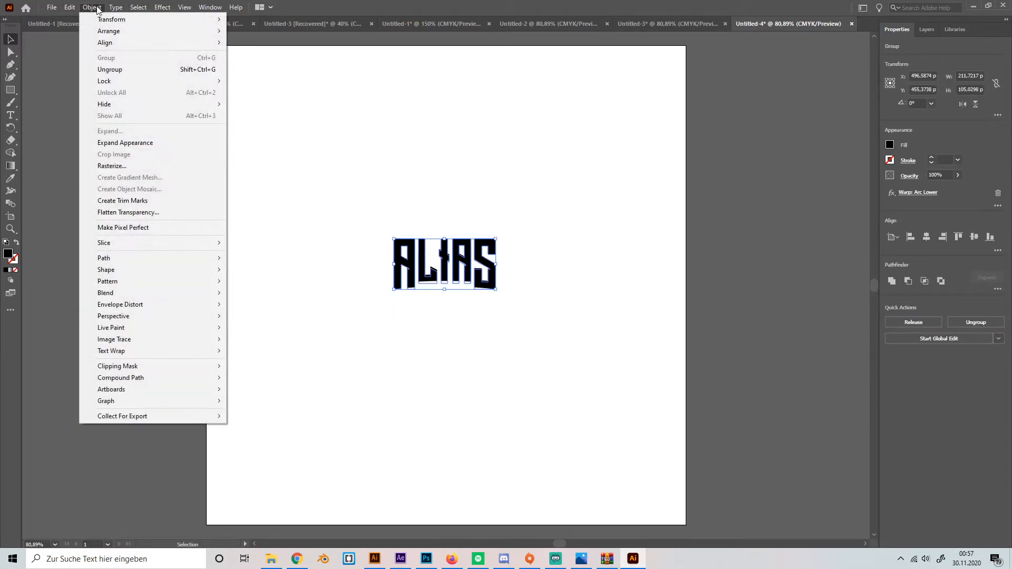
mouse_move(125, 143)
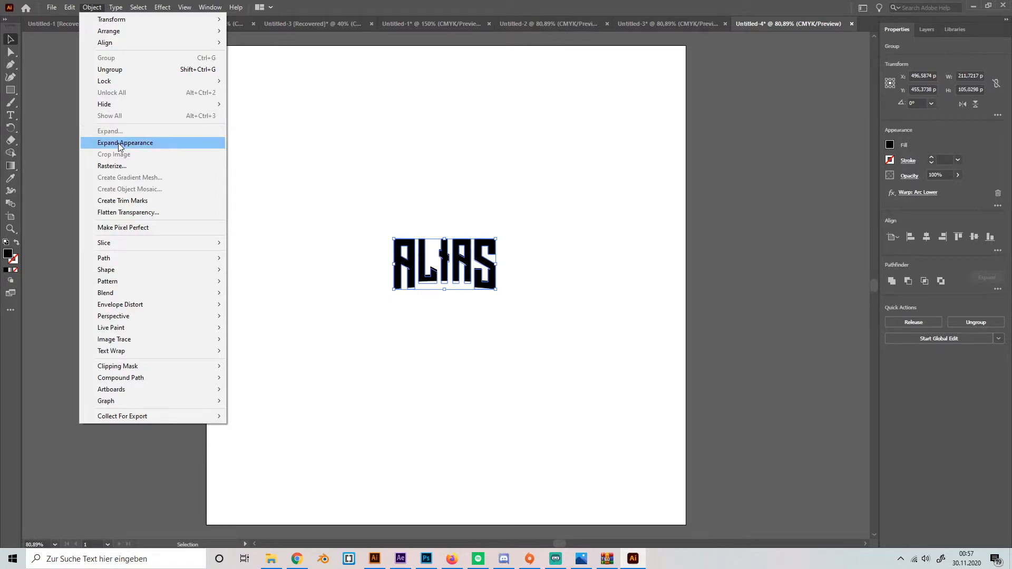
click(125, 142)
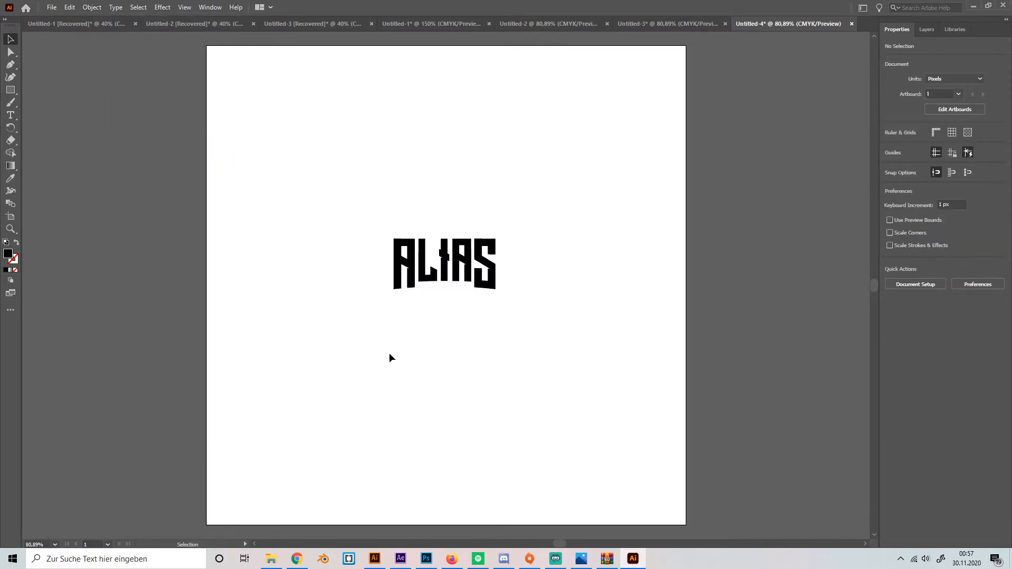
click(446, 265)
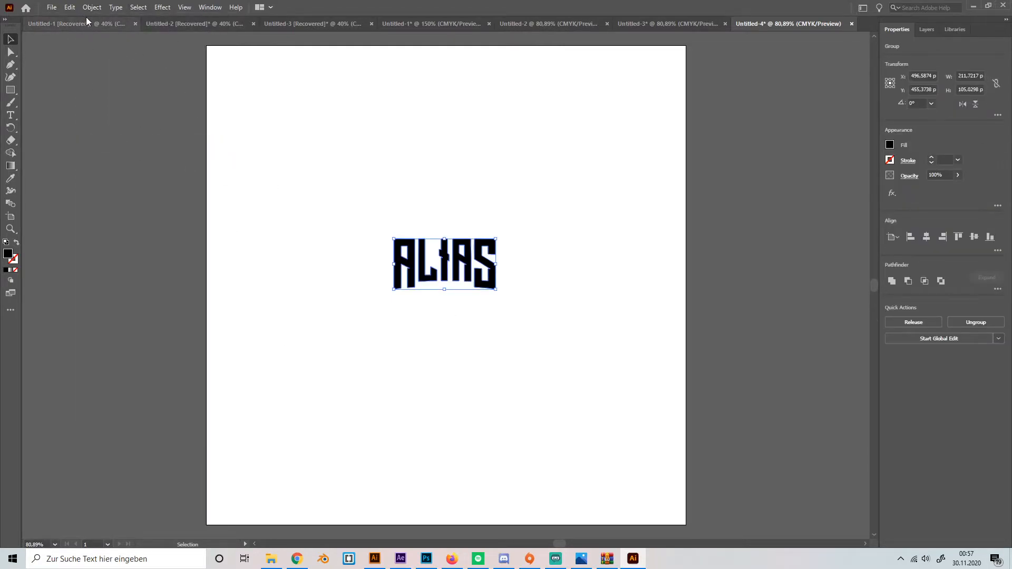
- Add two outward offset paths, about 8 px then 6 px, around the lettering
click(91, 7)
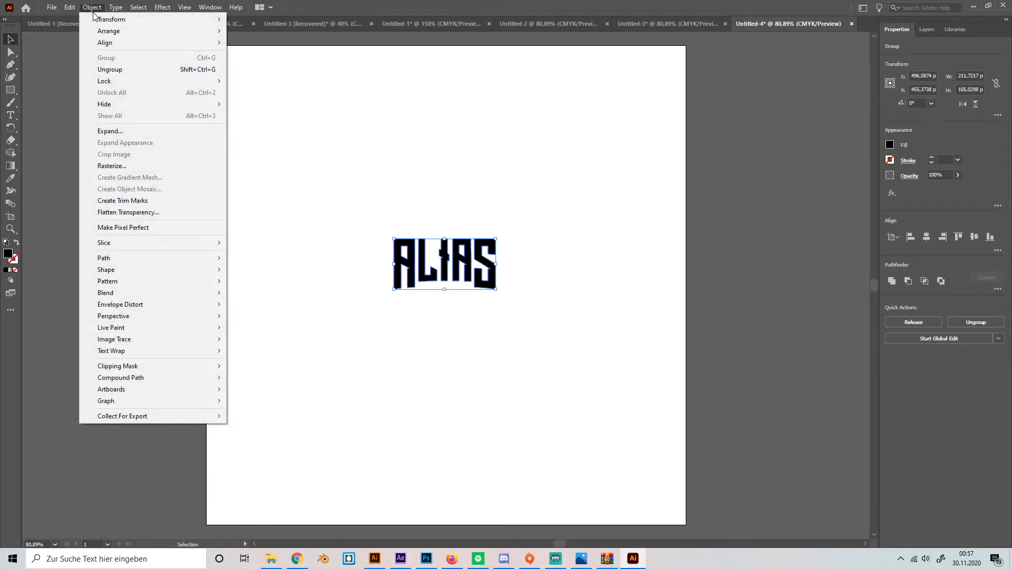
mouse_move(106, 269)
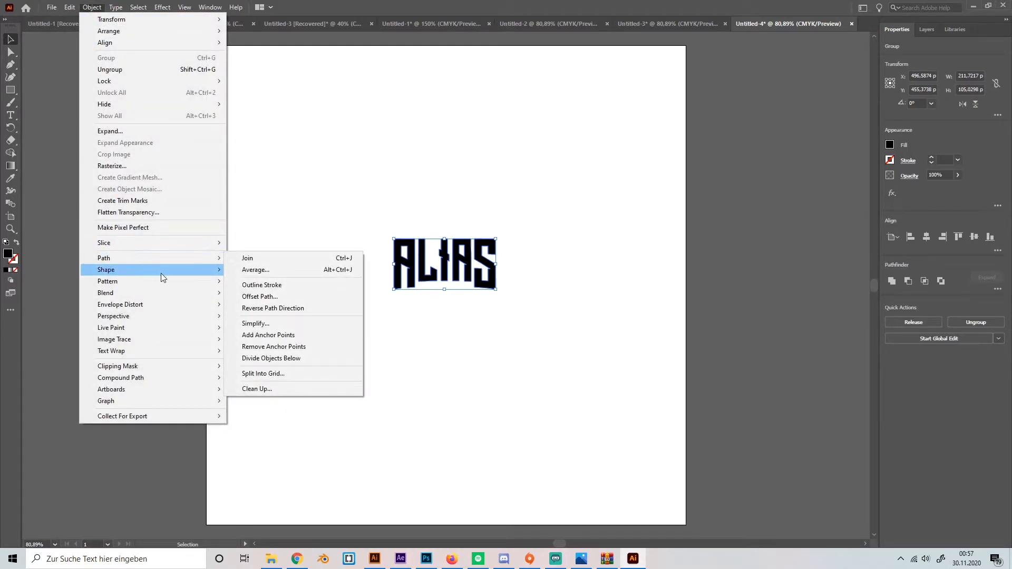
click(260, 296)
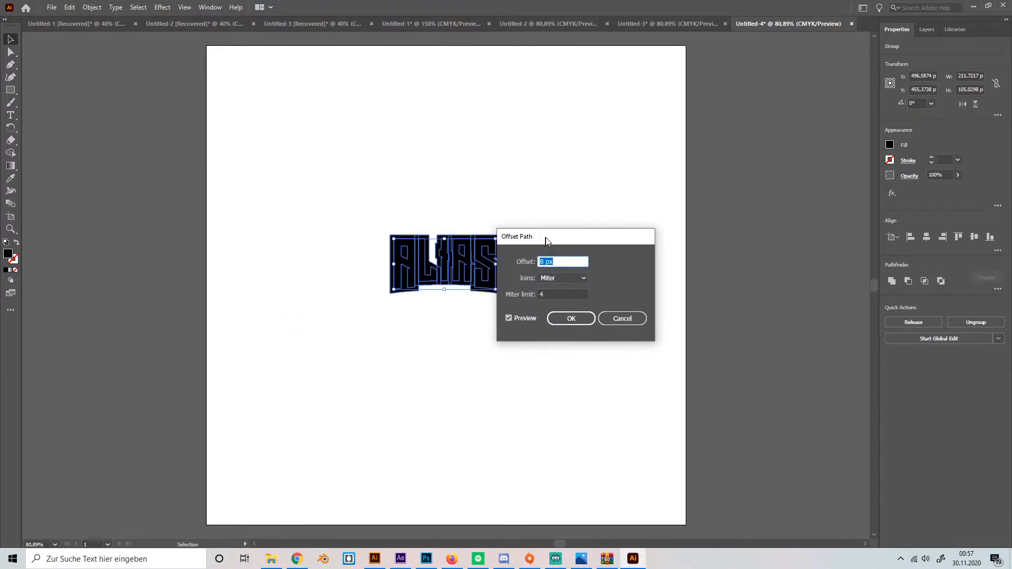
drag(547, 236, 574, 238)
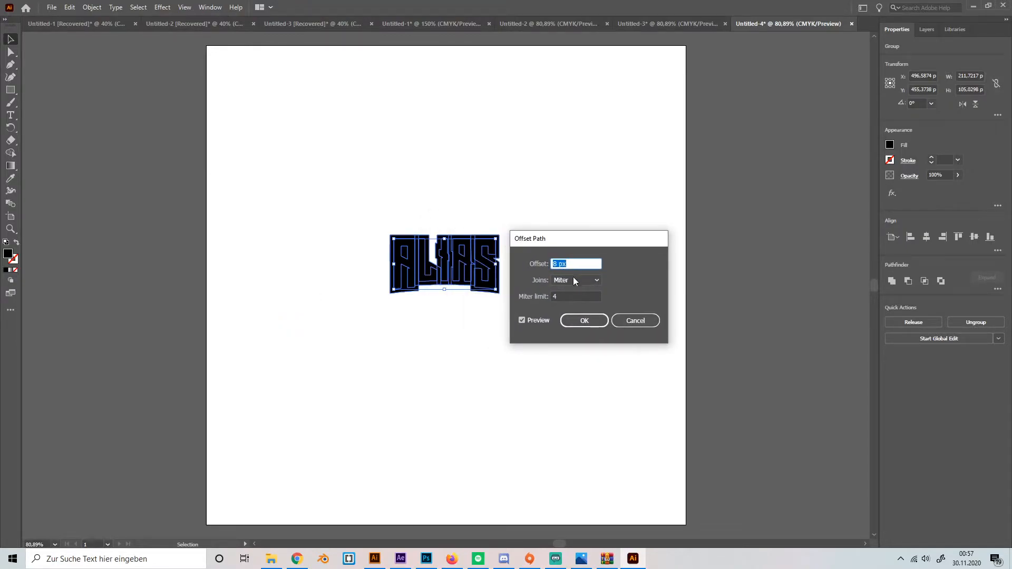
click(583, 321)
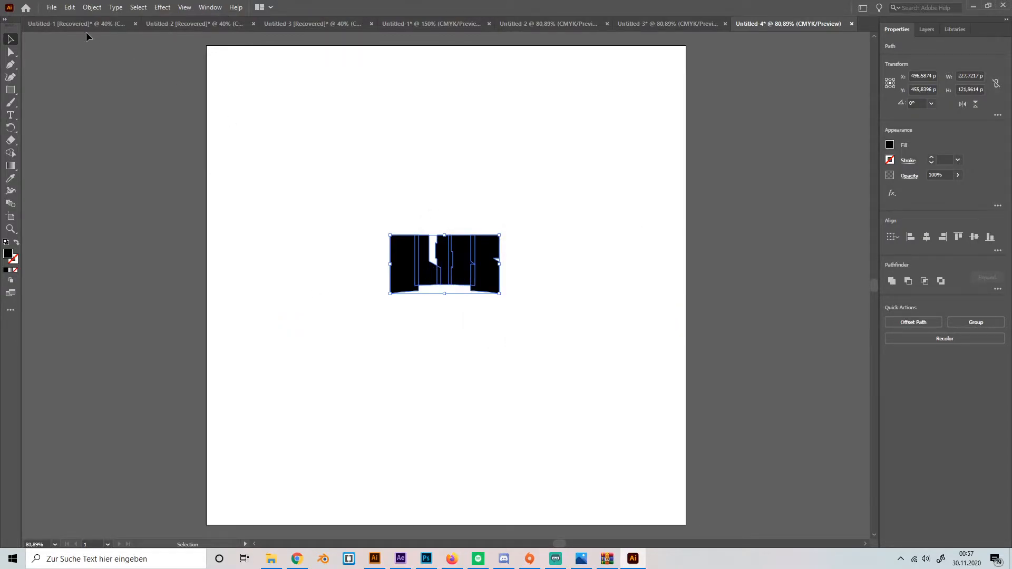
click(91, 7)
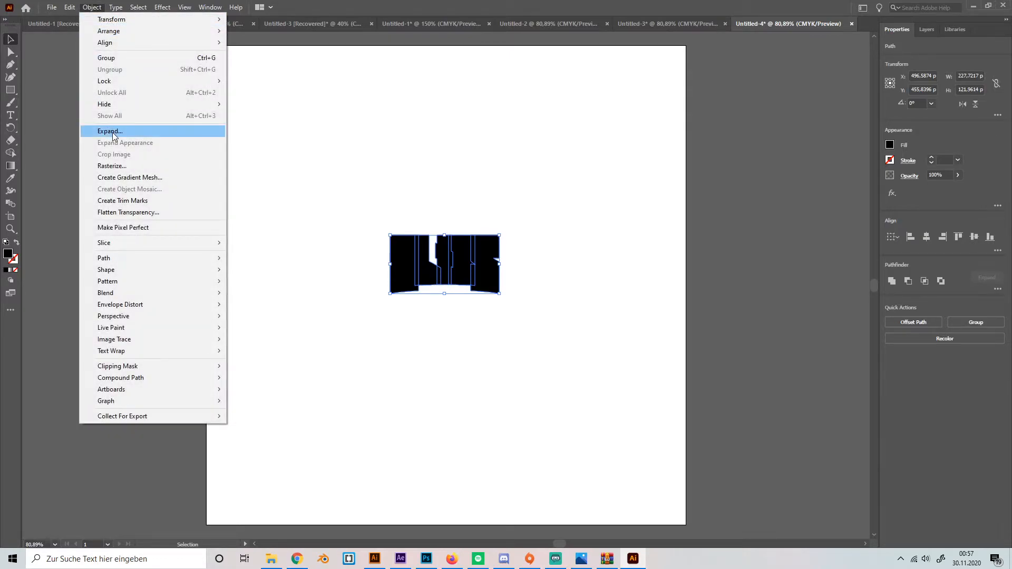
mouse_move(184, 241)
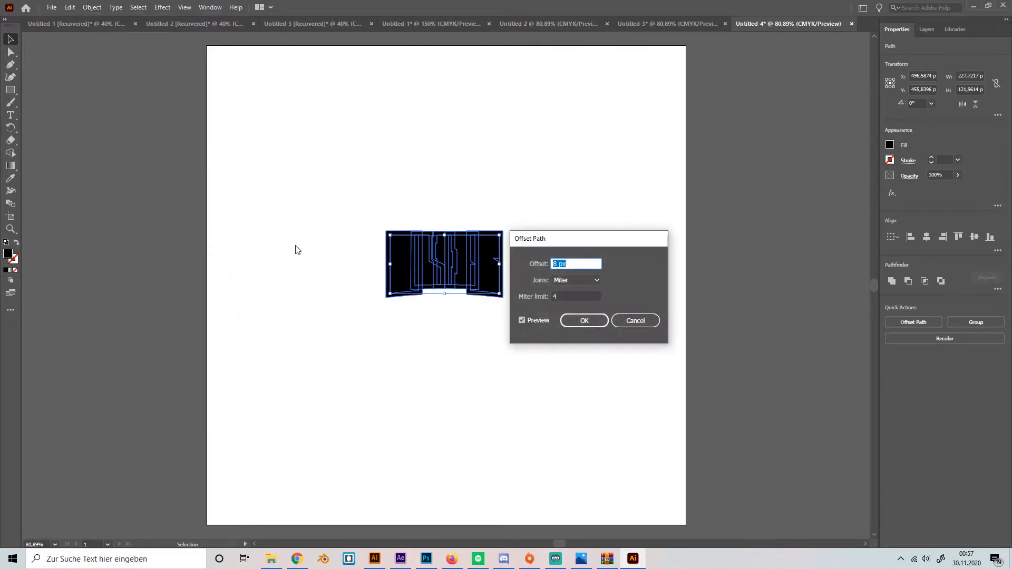
mouse_move(506, 285)
text(6)
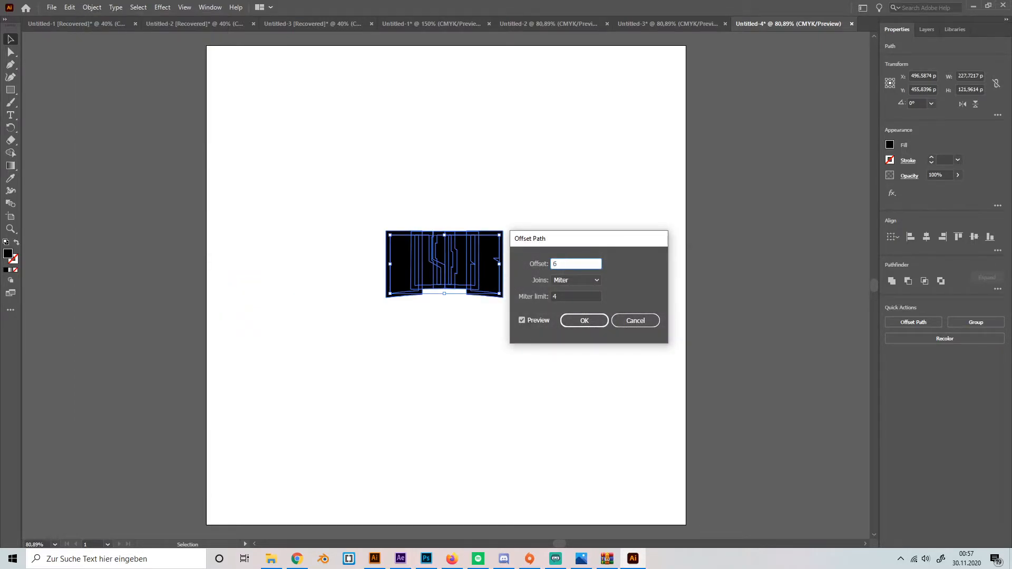
click(583, 320)
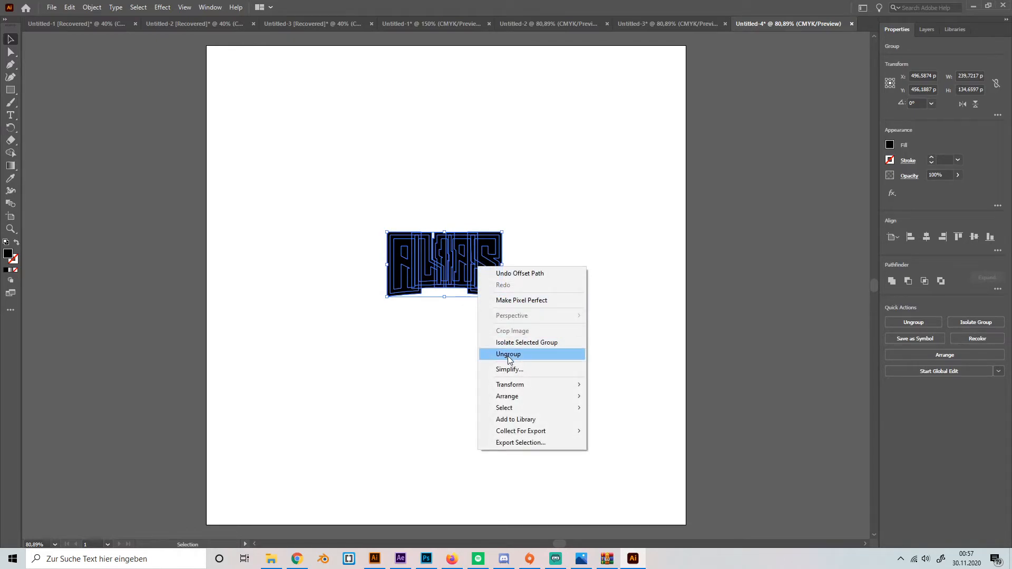
- Ungroup the letters from their outlines and fill the ALIAS letters white
click(508, 354)
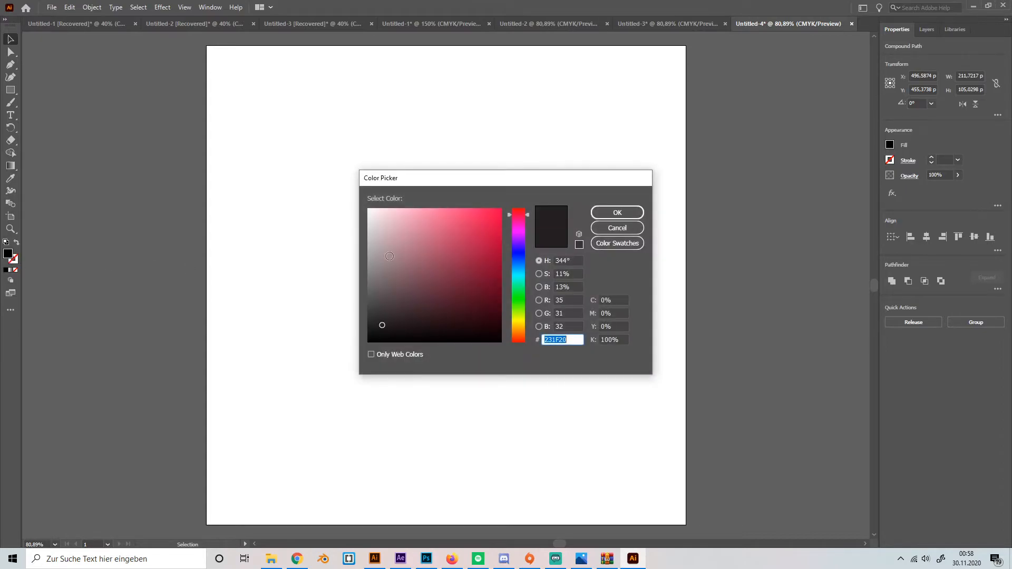
click(617, 213)
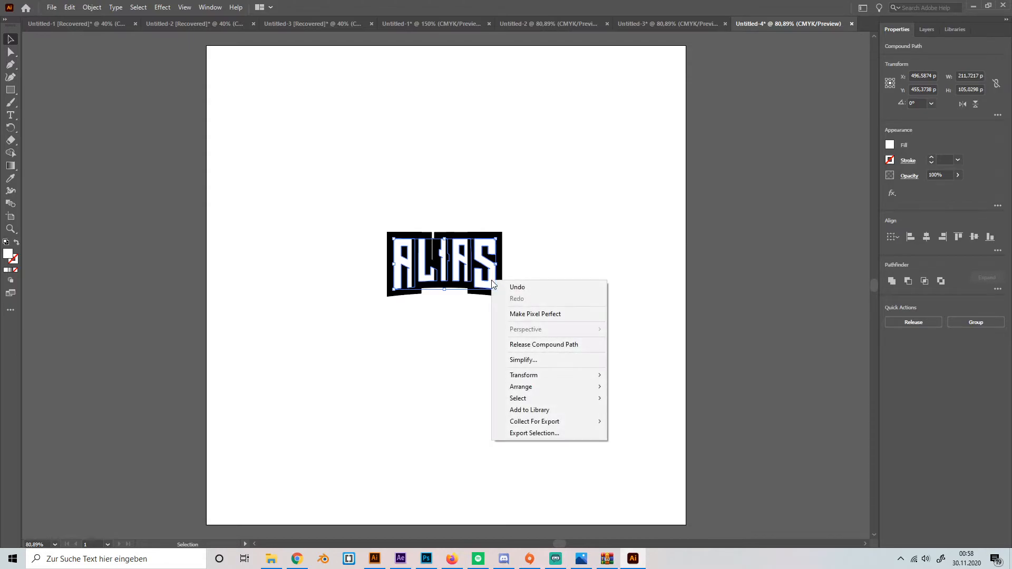
mouse_move(541, 369)
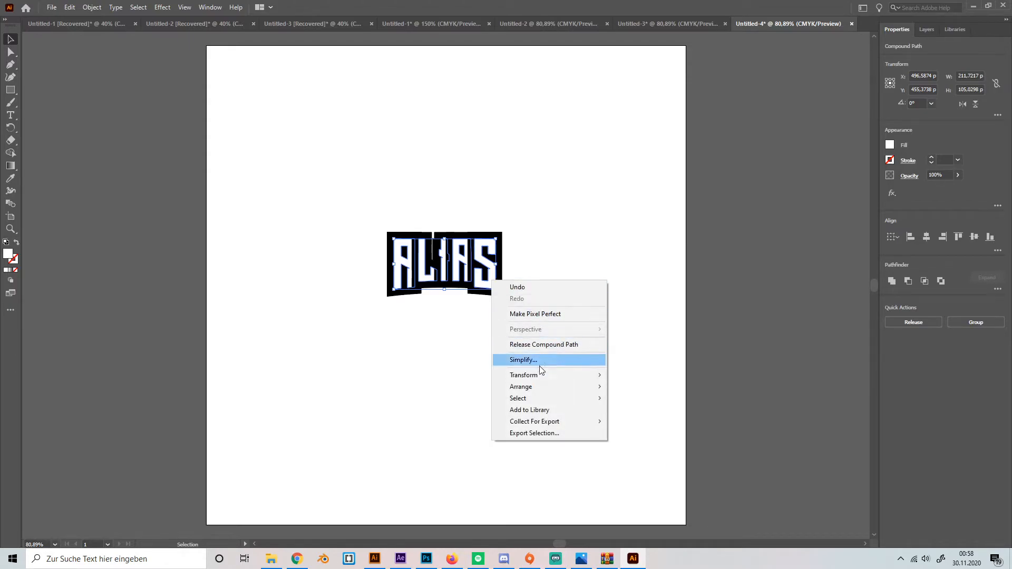
mouse_move(521, 386)
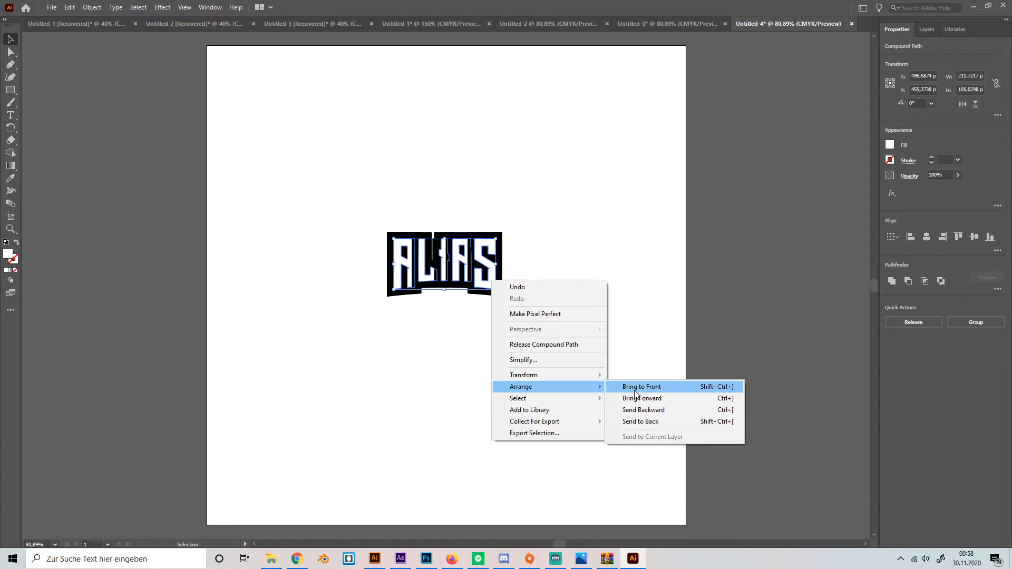
- Bring the white letters to front and fill the outermost outline red #FF1F1F
click(641, 387)
text(FF1F1F)
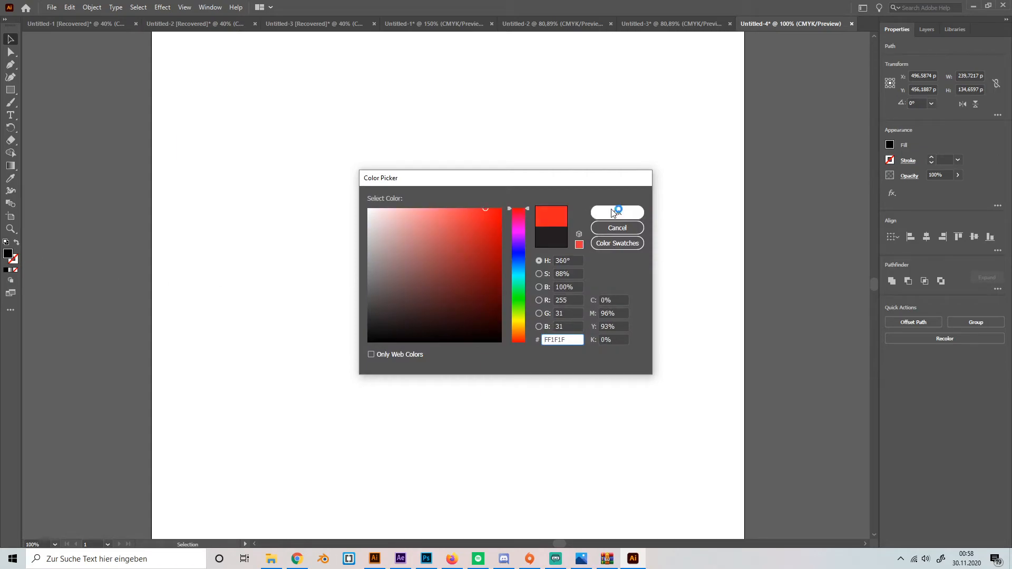
click(617, 212)
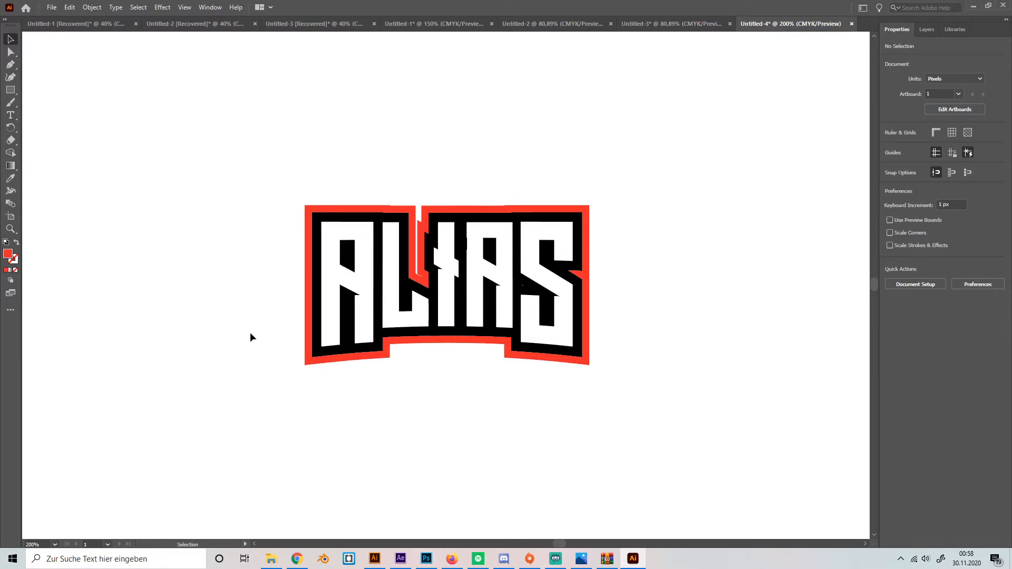
mouse_move(368, 369)
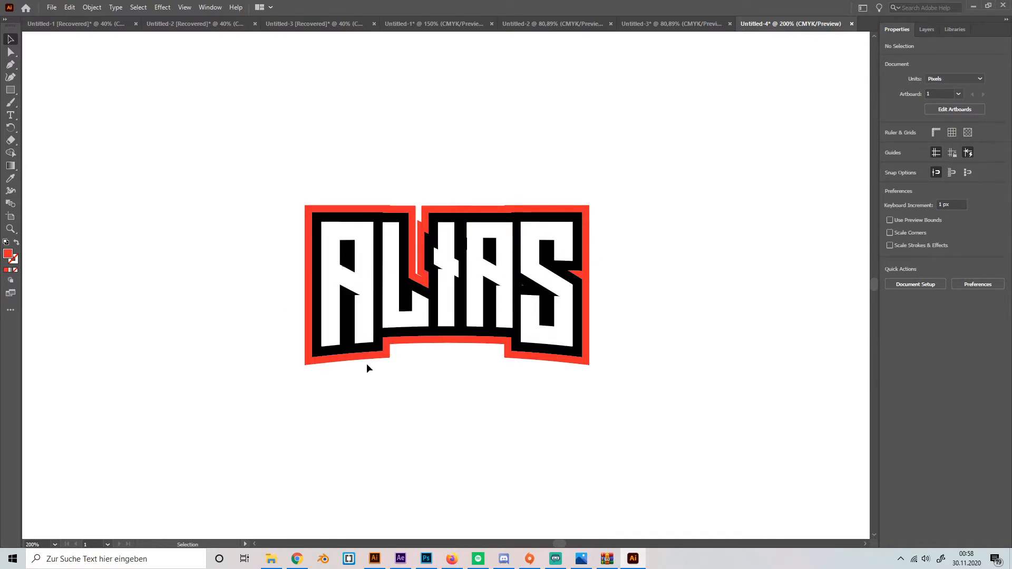
- Create a -2 px inset offset path of the letters and fill it light gray #CECECE
click(440, 324)
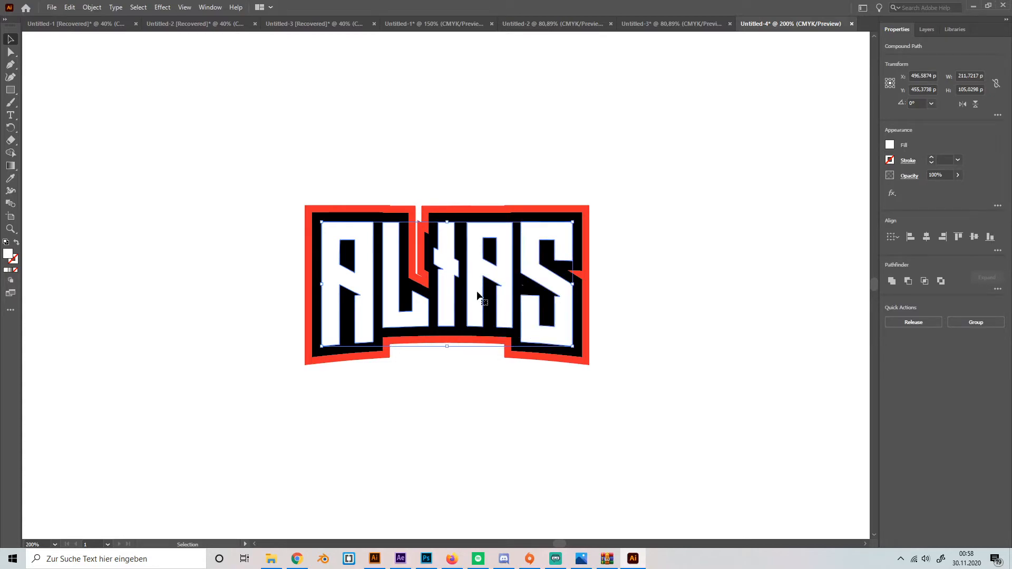
click(99, 7)
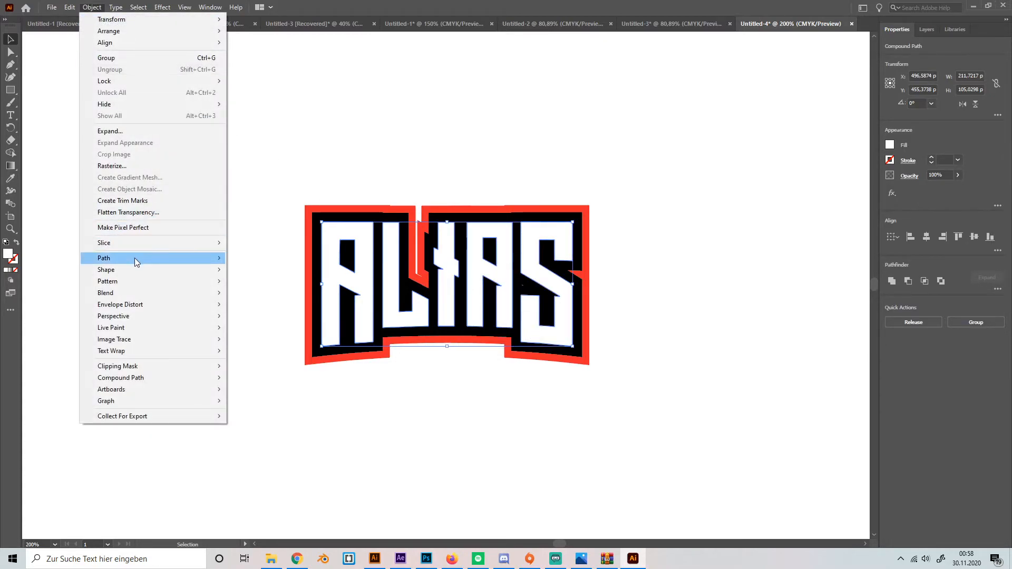
mouse_move(104, 258)
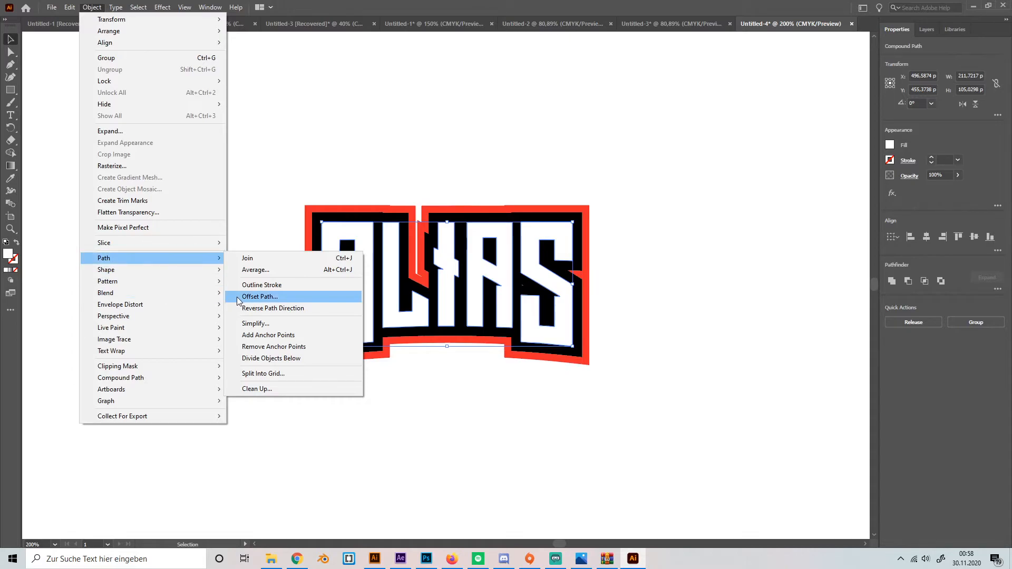
click(260, 296)
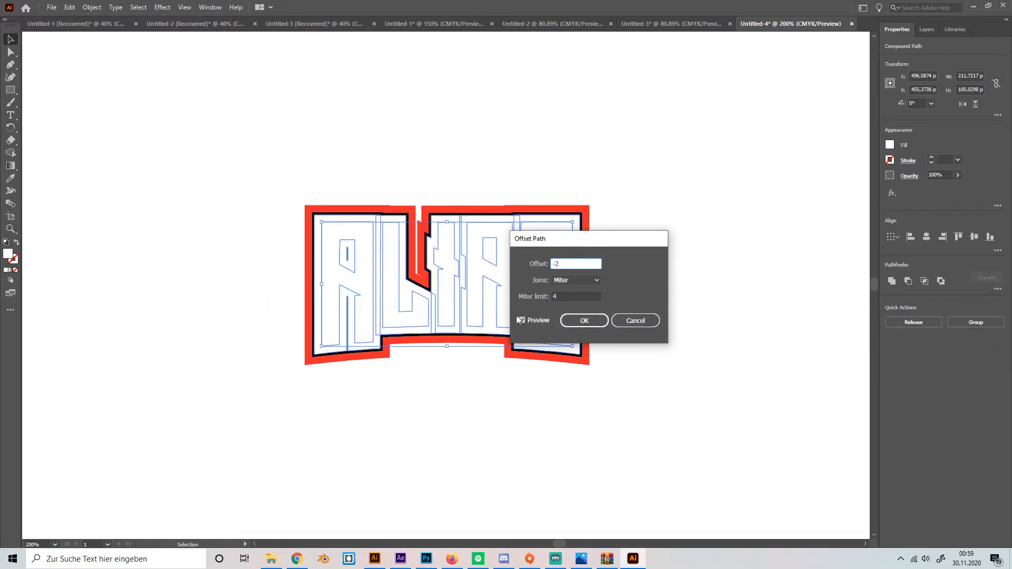
click(520, 320)
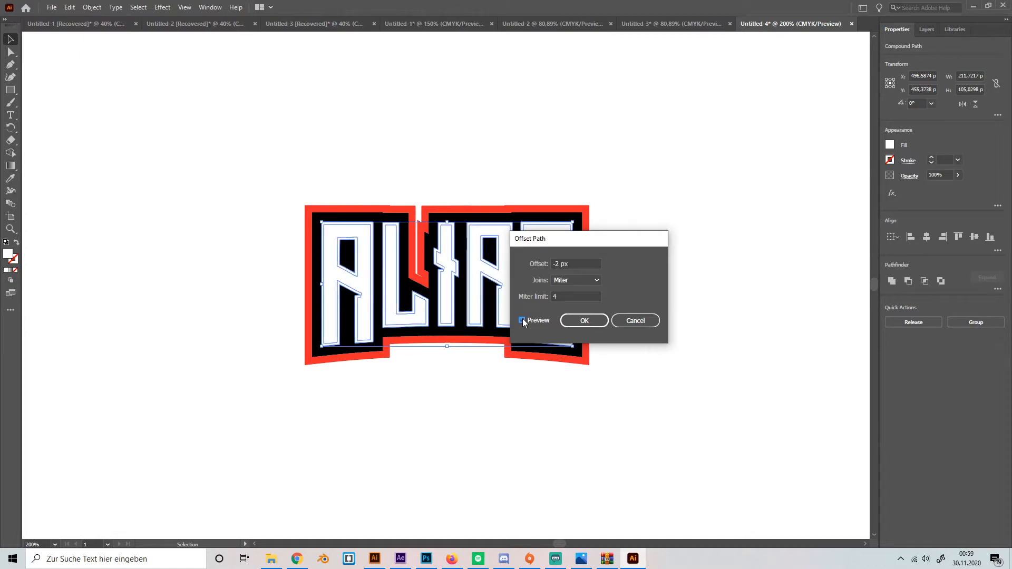
click(584, 321)
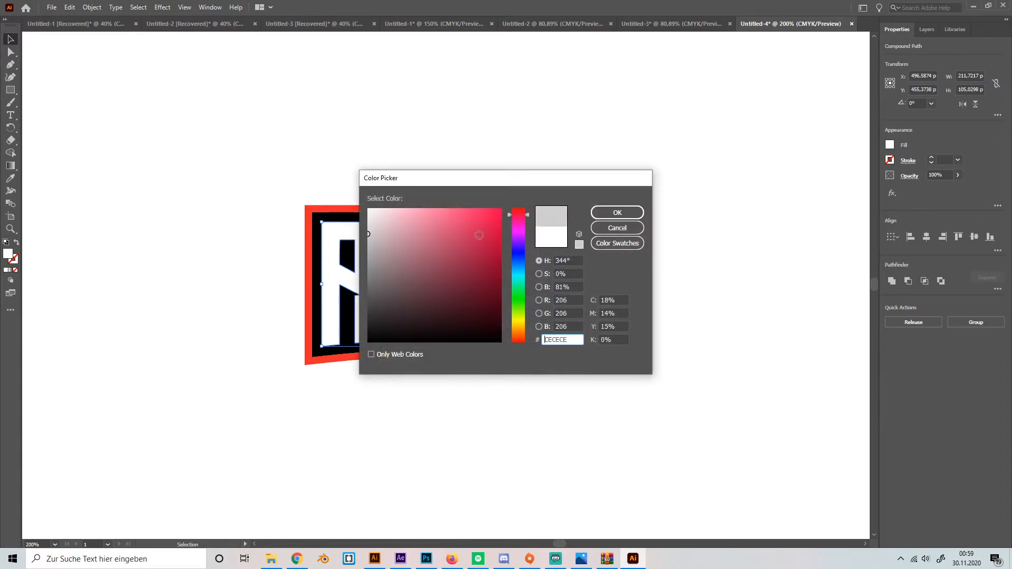
click(616, 212)
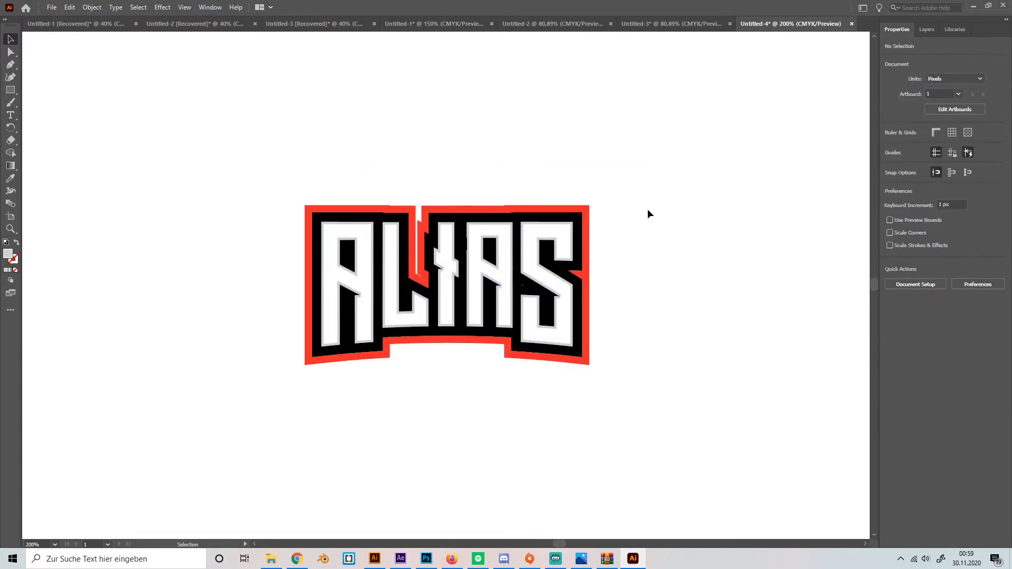
mouse_move(787, 178)
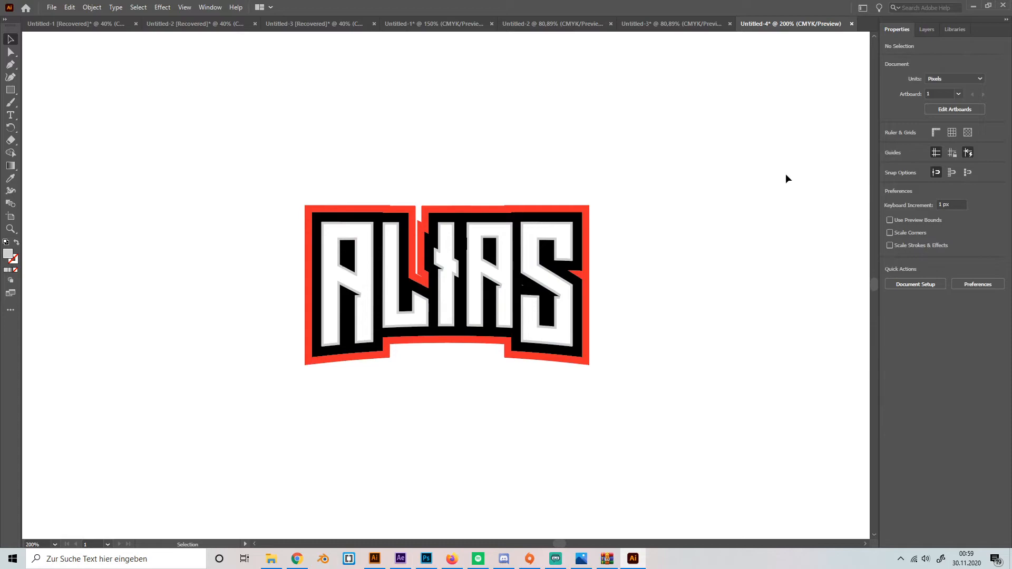
- Open the File menu for the finished ALIAS logo and pick a command
click(51, 7)
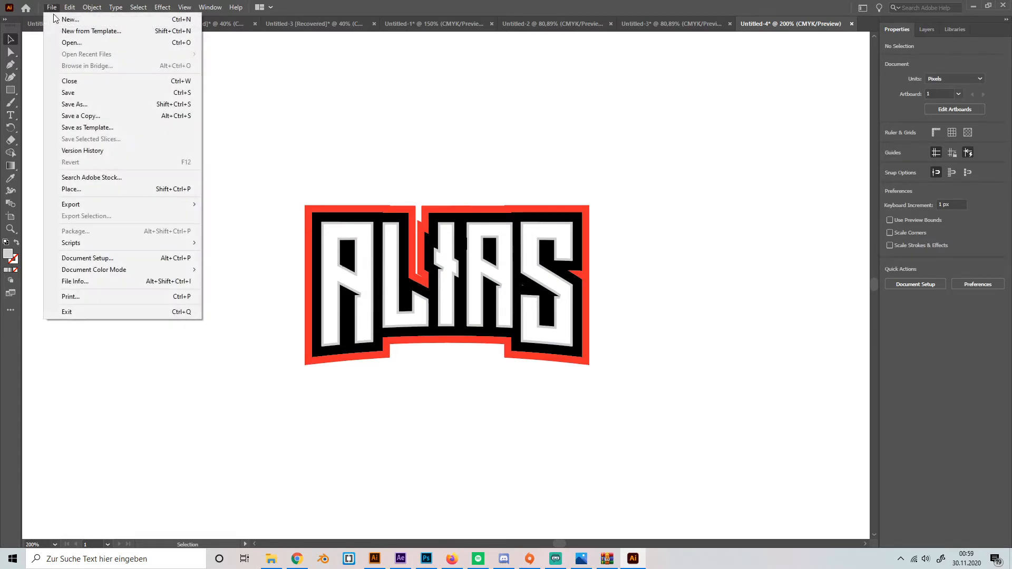
click(70, 204)
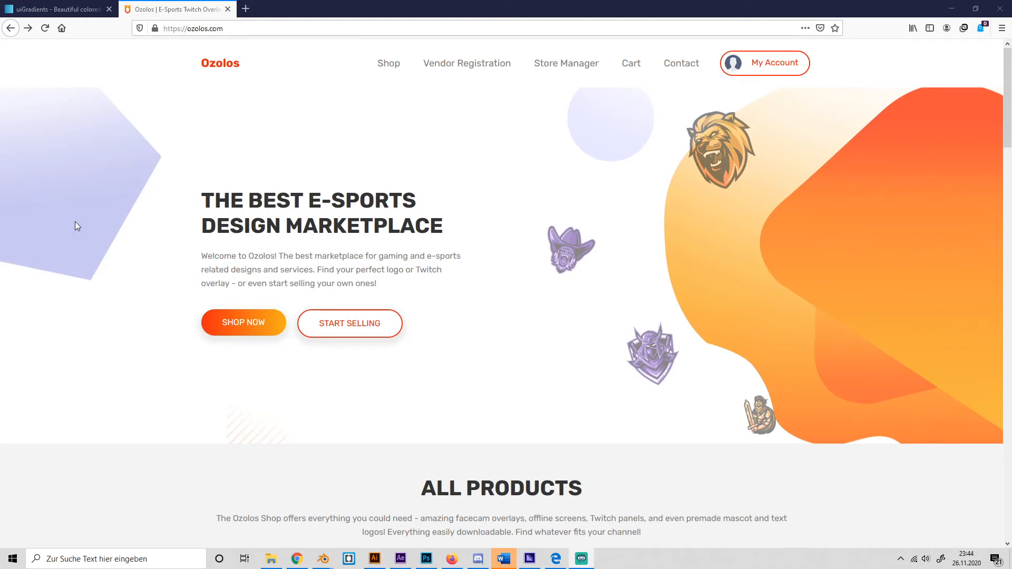
mouse_move(104, 217)
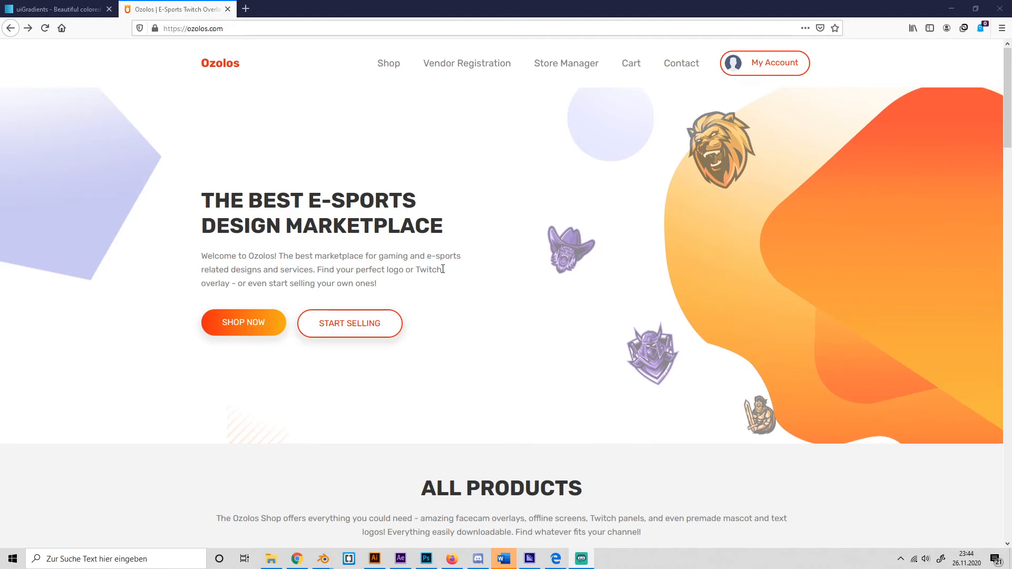
mouse_move(249, 100)
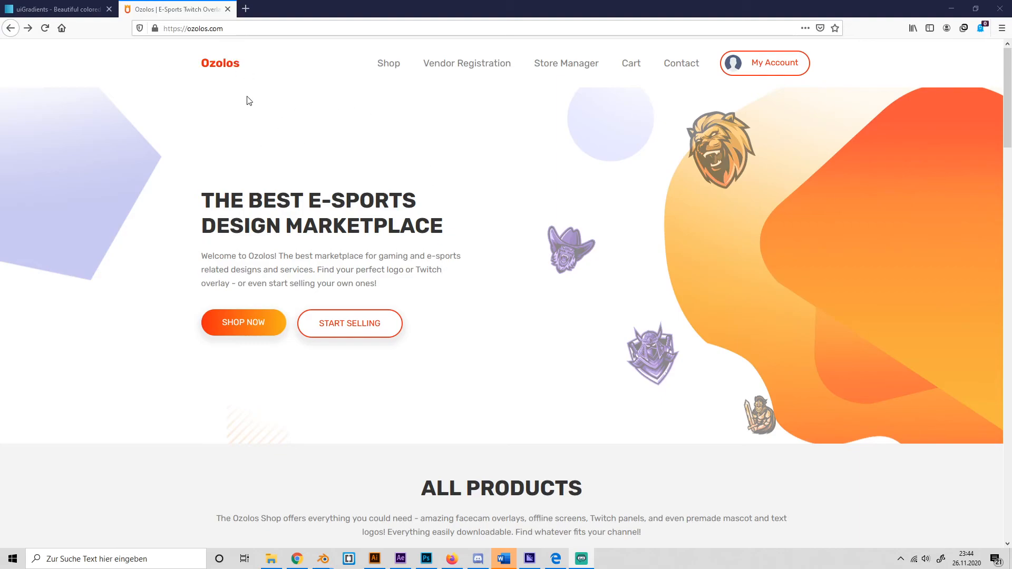
scroll(down, 3)
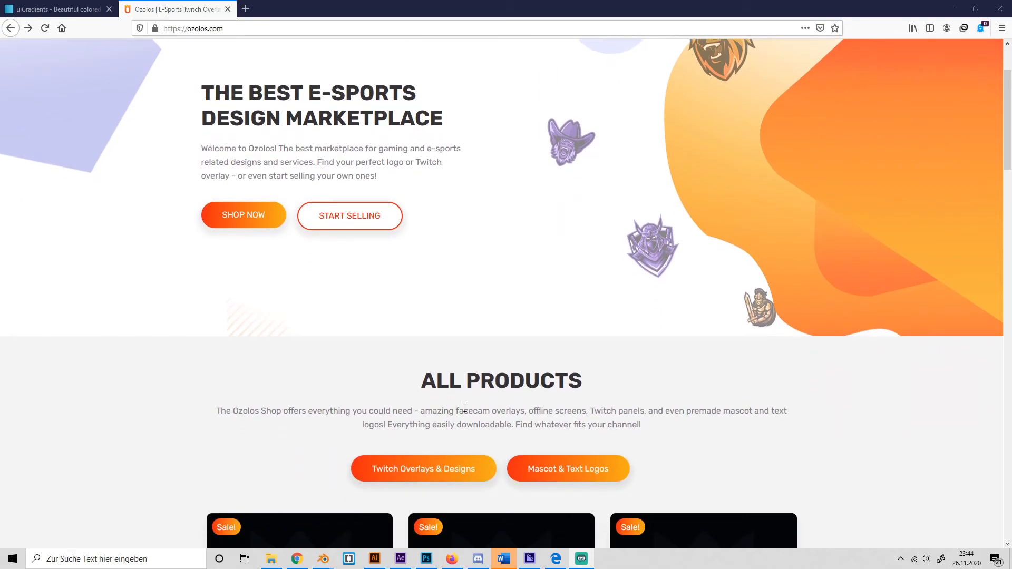
mouse_move(410, 470)
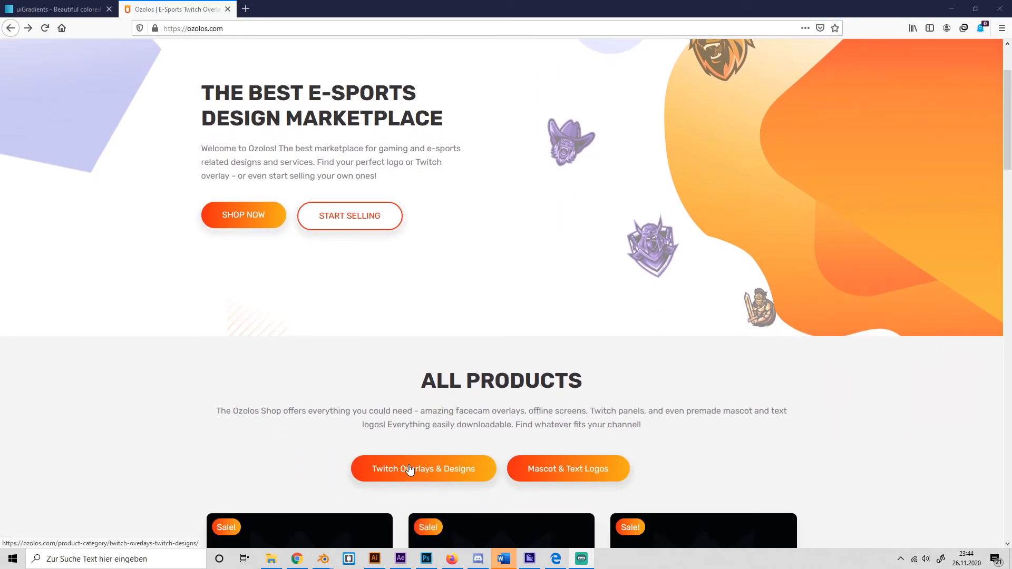
- Browse Twitch Overlays & Designs to page 2 and open the Grunge Twitch Panel Package details
click(423, 469)
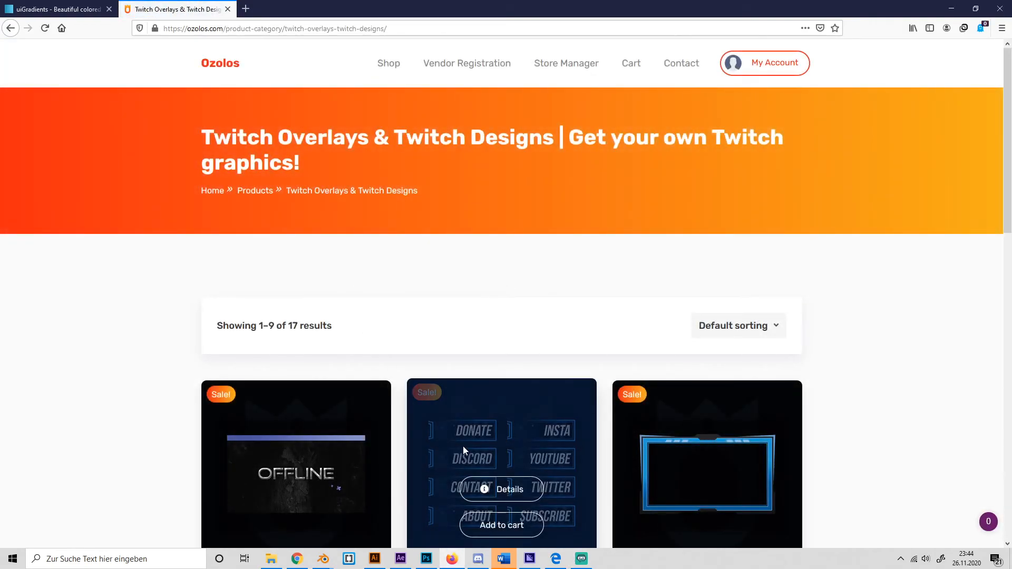
scroll(down, 3)
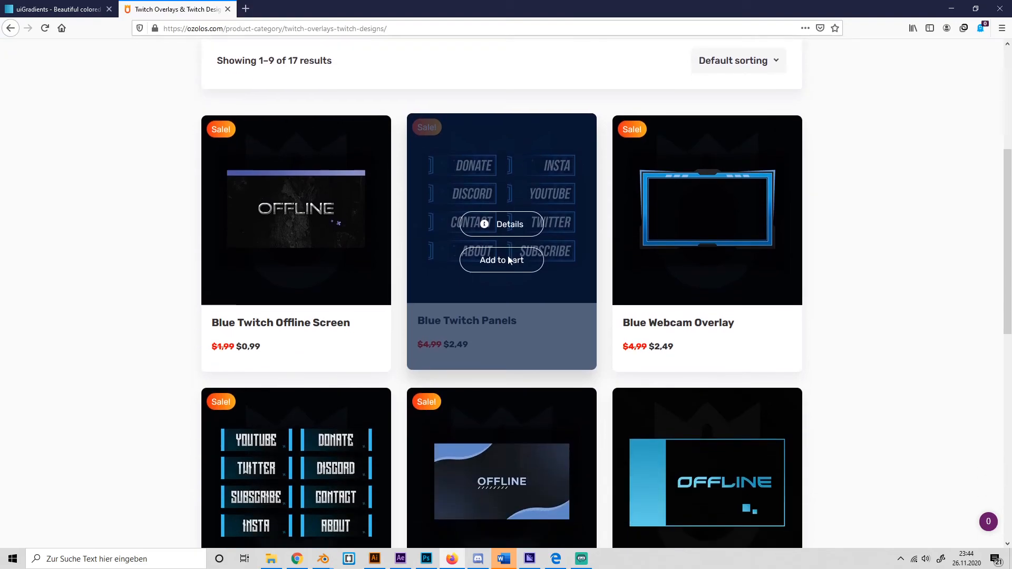
scroll(down, 3)
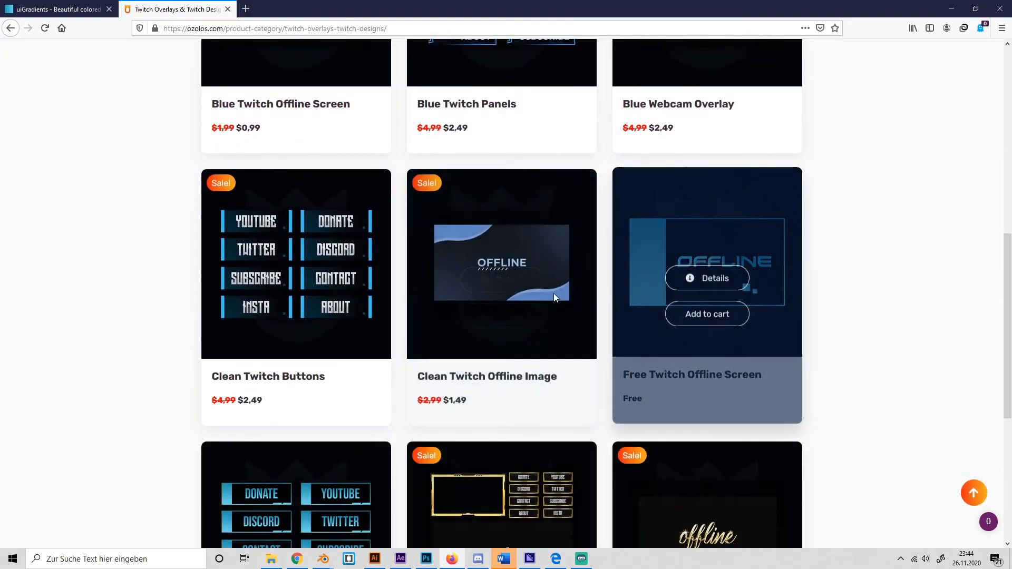
scroll(down, 3)
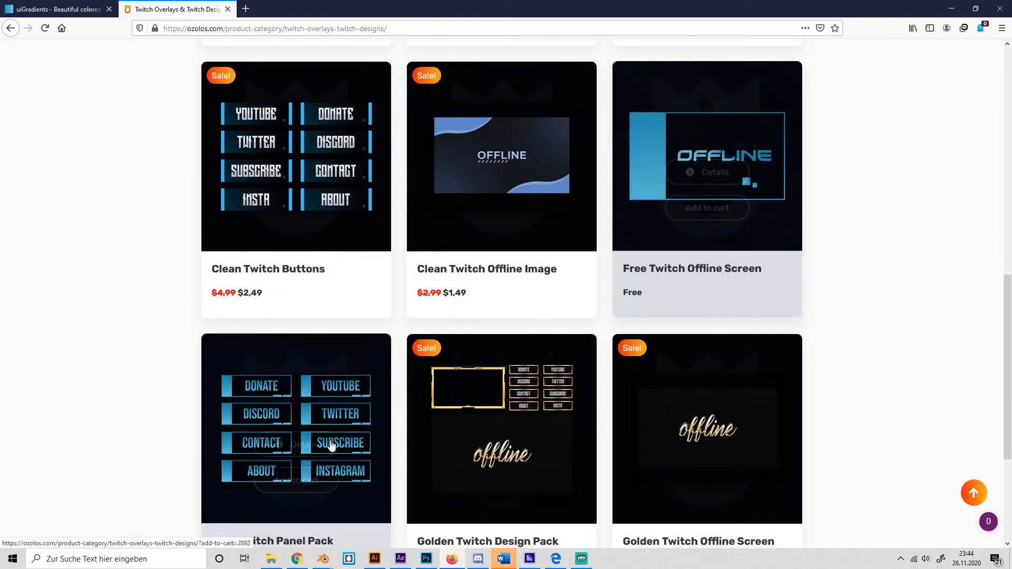
scroll(down, 3)
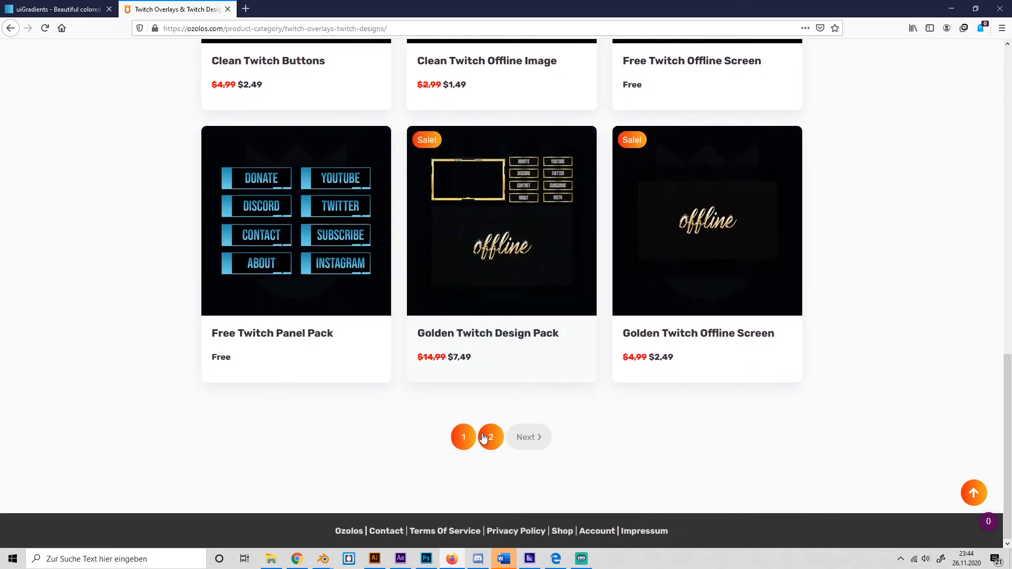
click(490, 437)
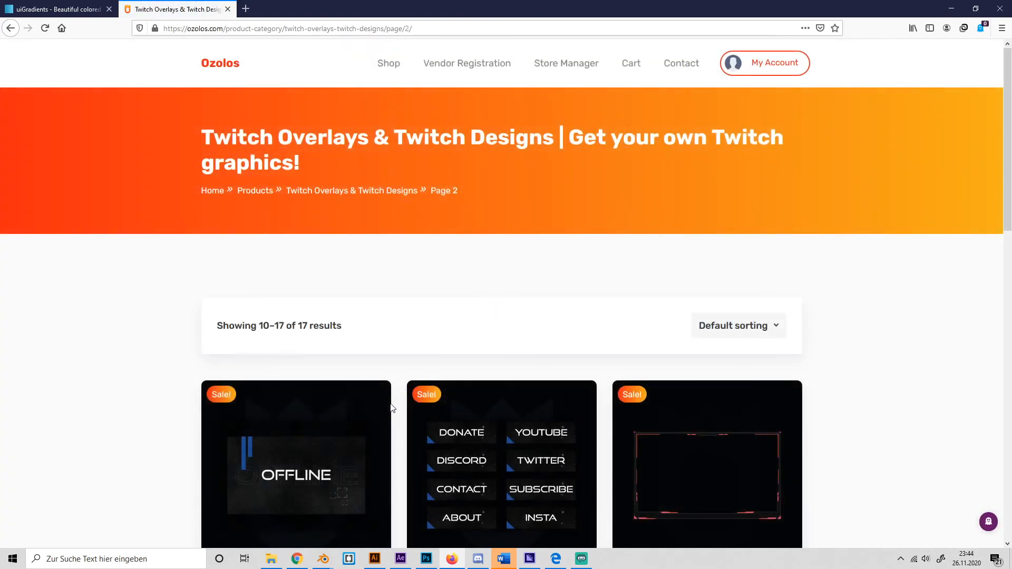
scroll(down, 3)
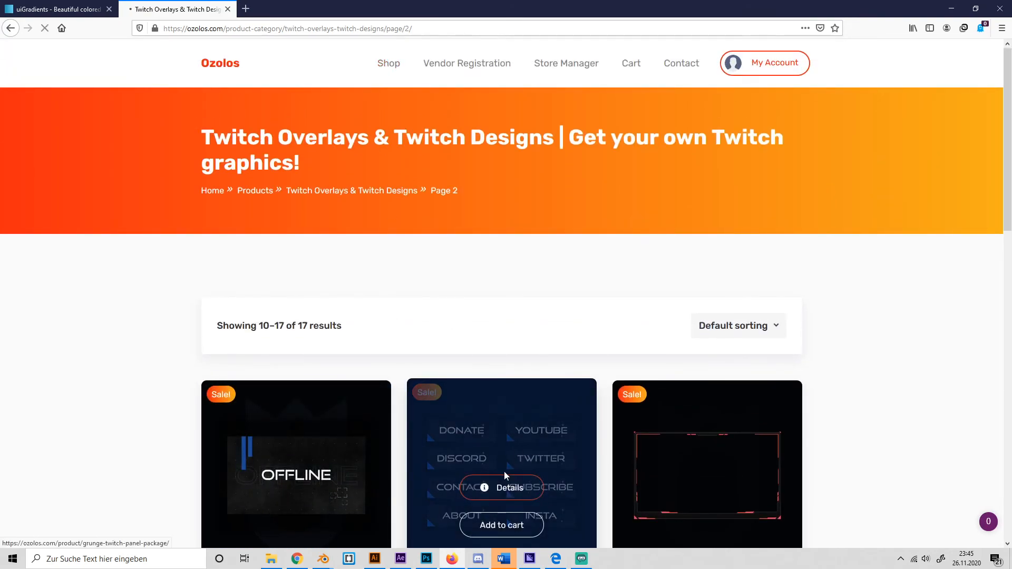
click(501, 488)
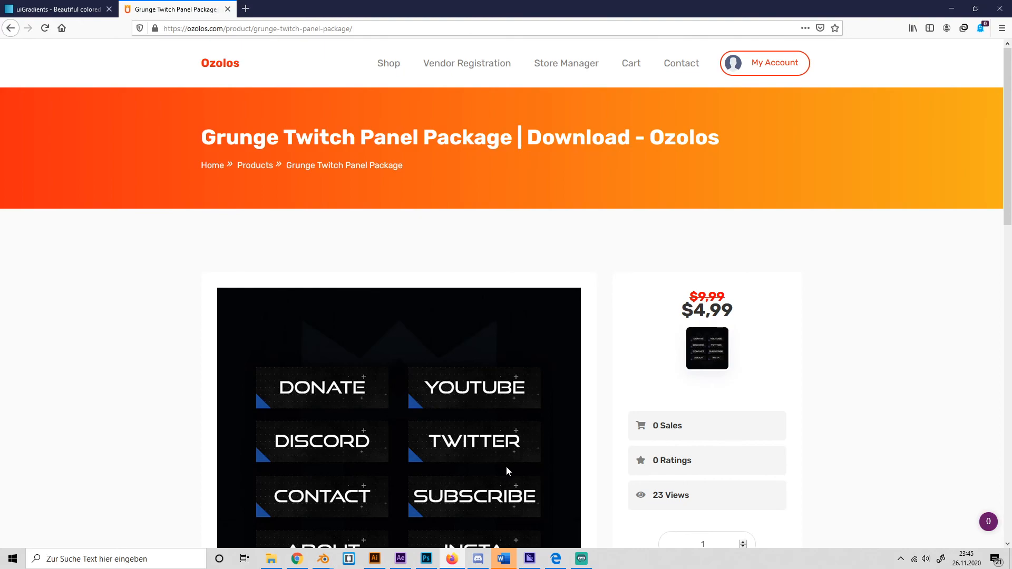
mouse_move(466, 396)
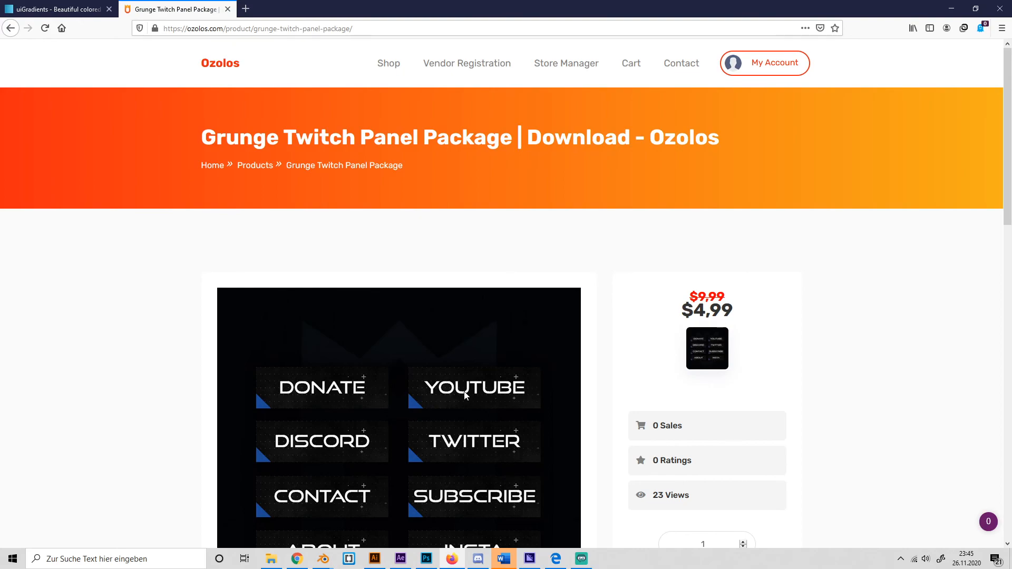